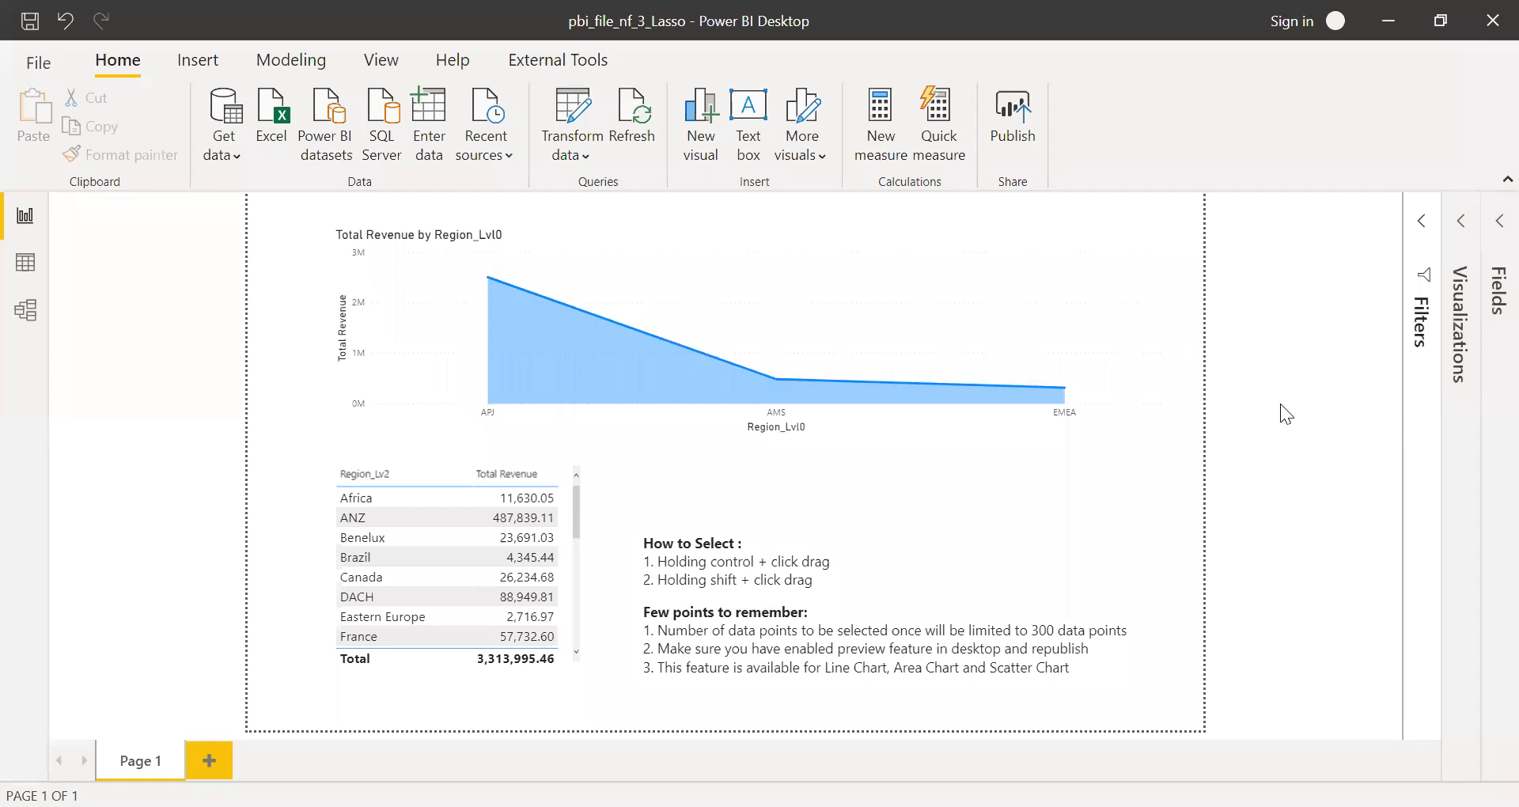
{"action": "mouse_move", "coordinate": [1322, 396]}
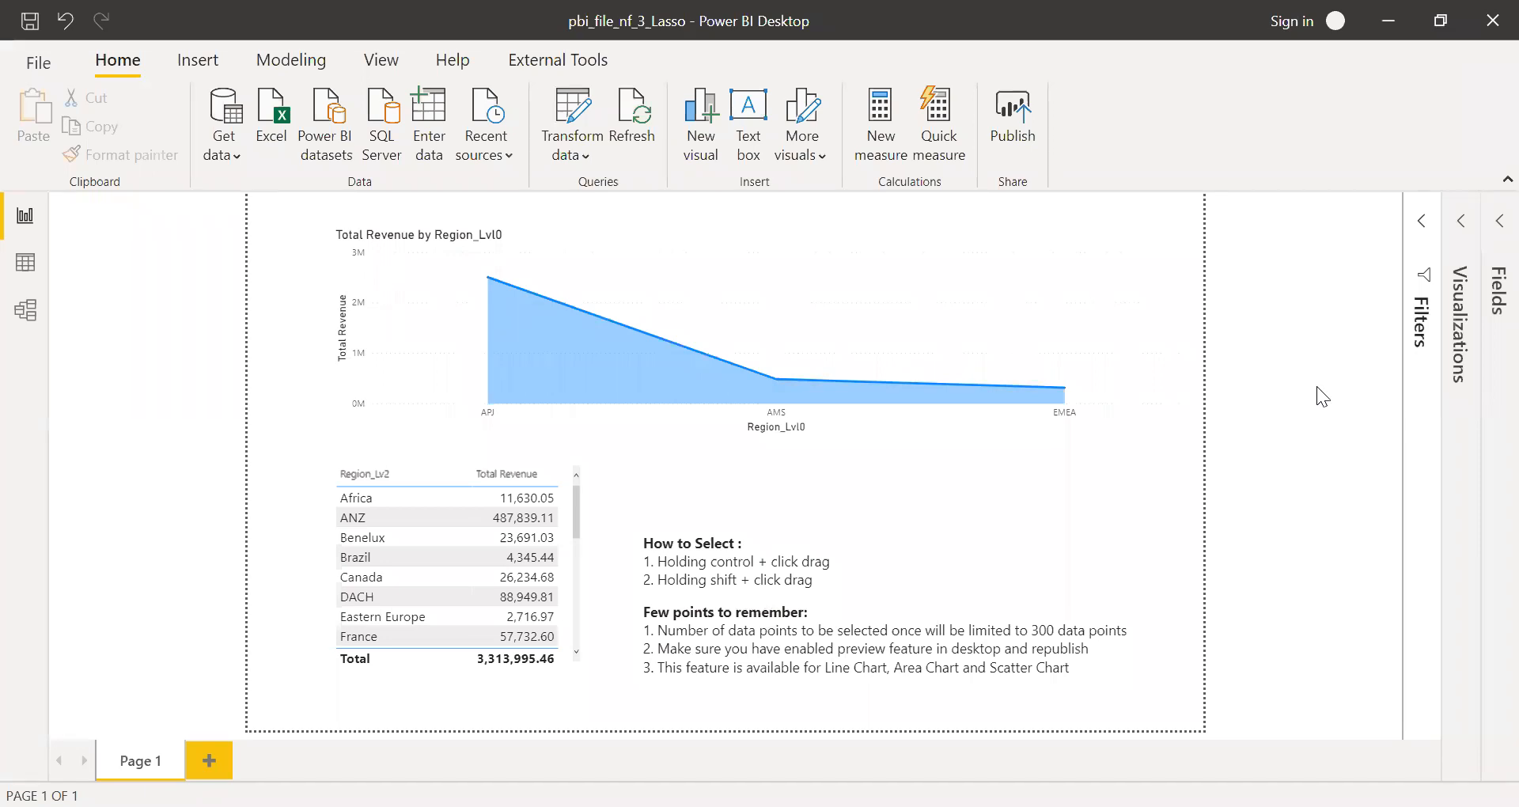
{"action": "mouse_move", "coordinate": [1368, 379]}
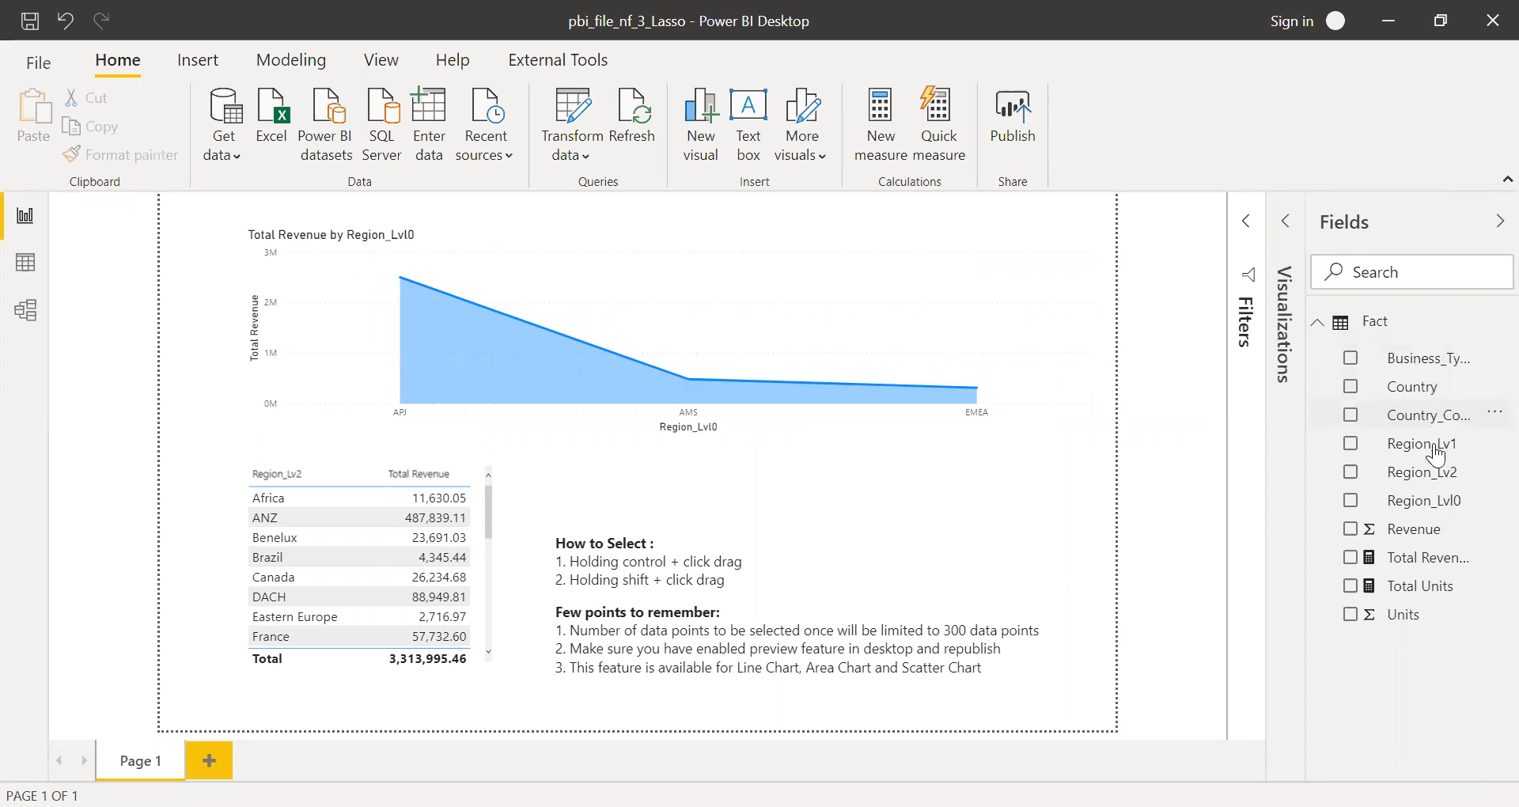
{"action": "mouse_move", "coordinate": [1421, 457]}
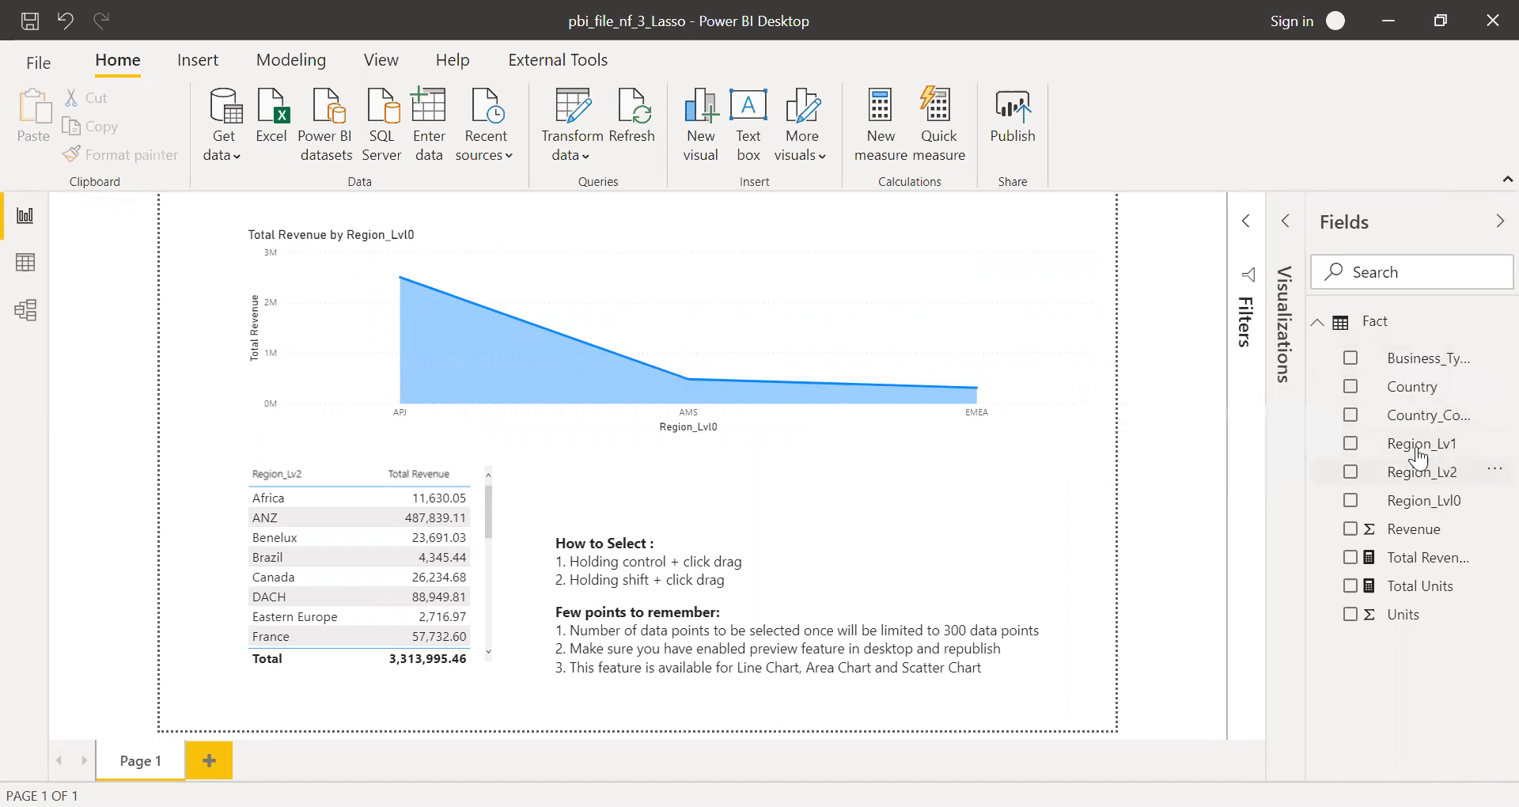
{"action": "mouse_move", "coordinate": [1456, 511]}
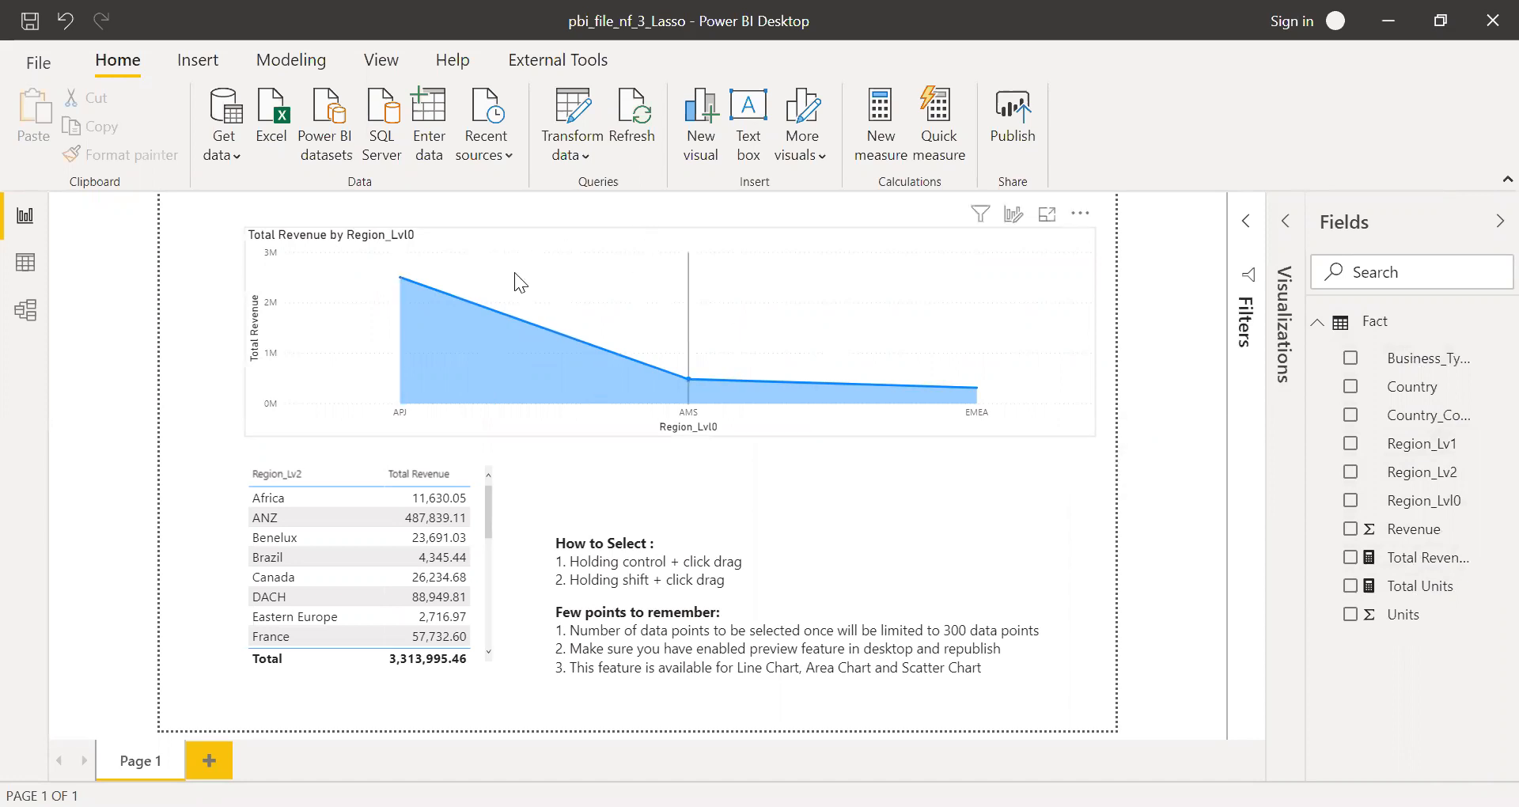
{"action": "mouse_move", "coordinate": [533, 370]}
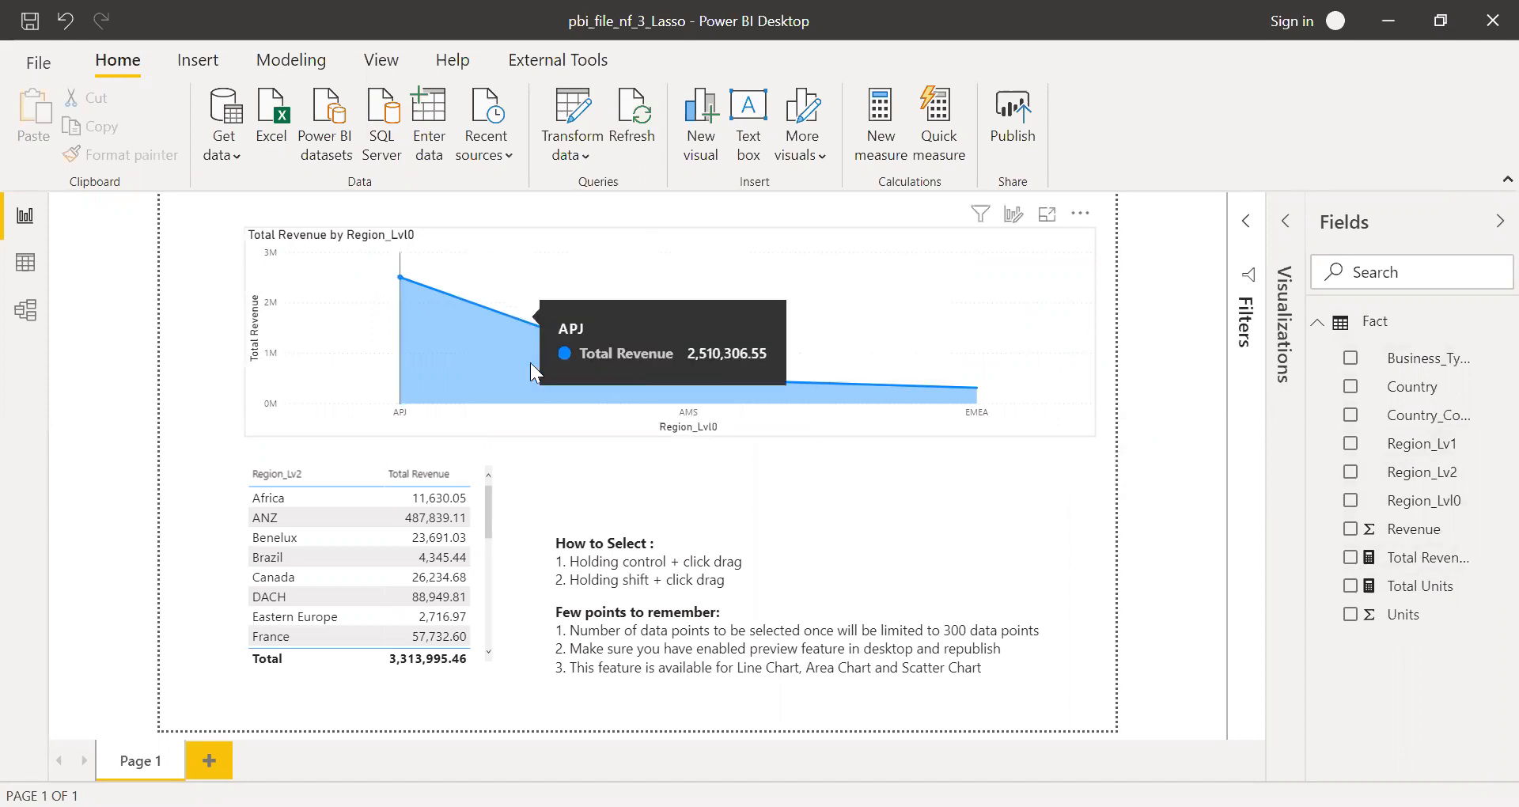
{"action": "mouse_move", "coordinate": [948, 455]}
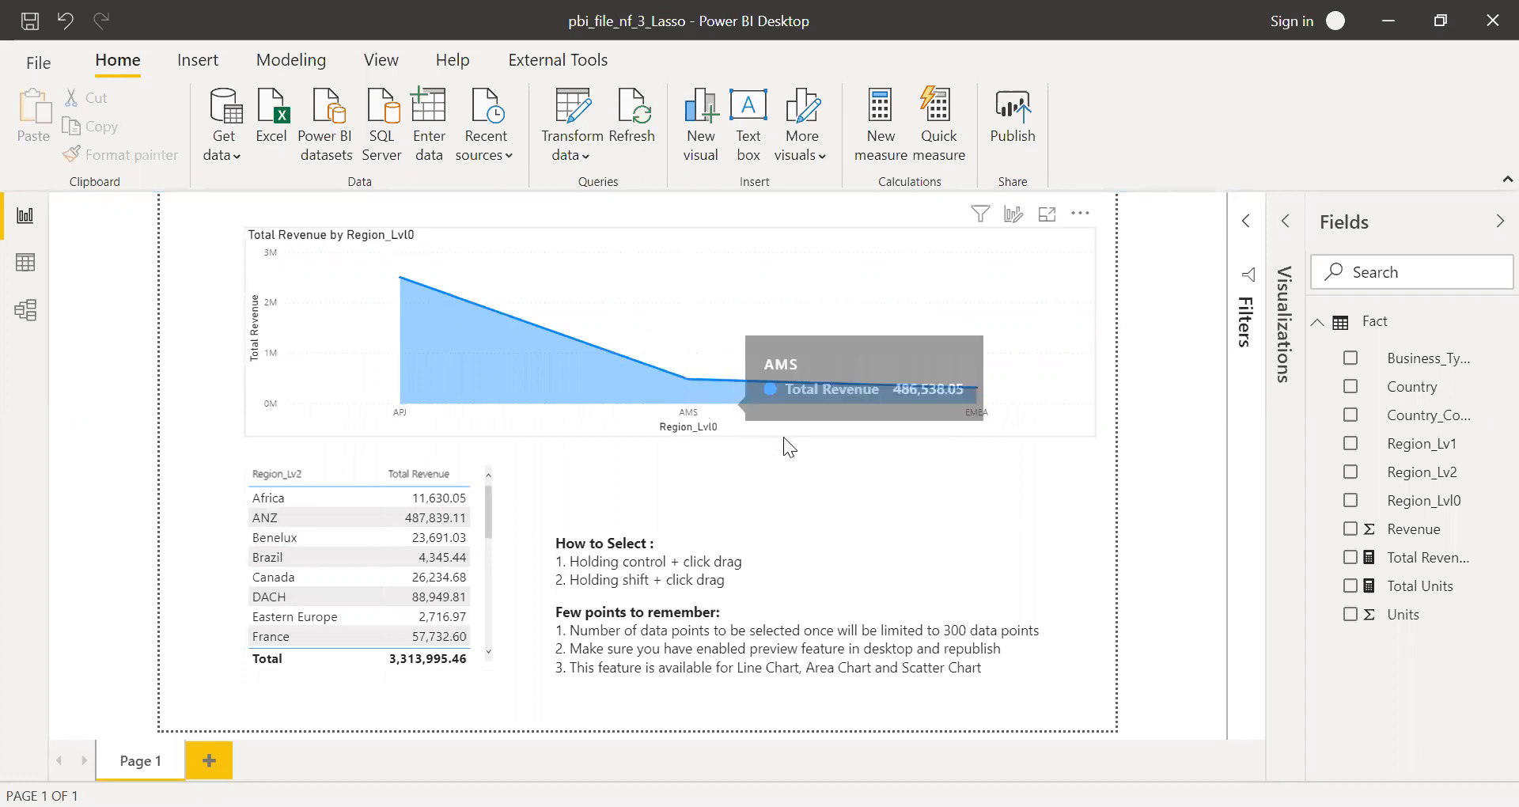
{"action": "mouse_move", "coordinate": [1188, 421]}
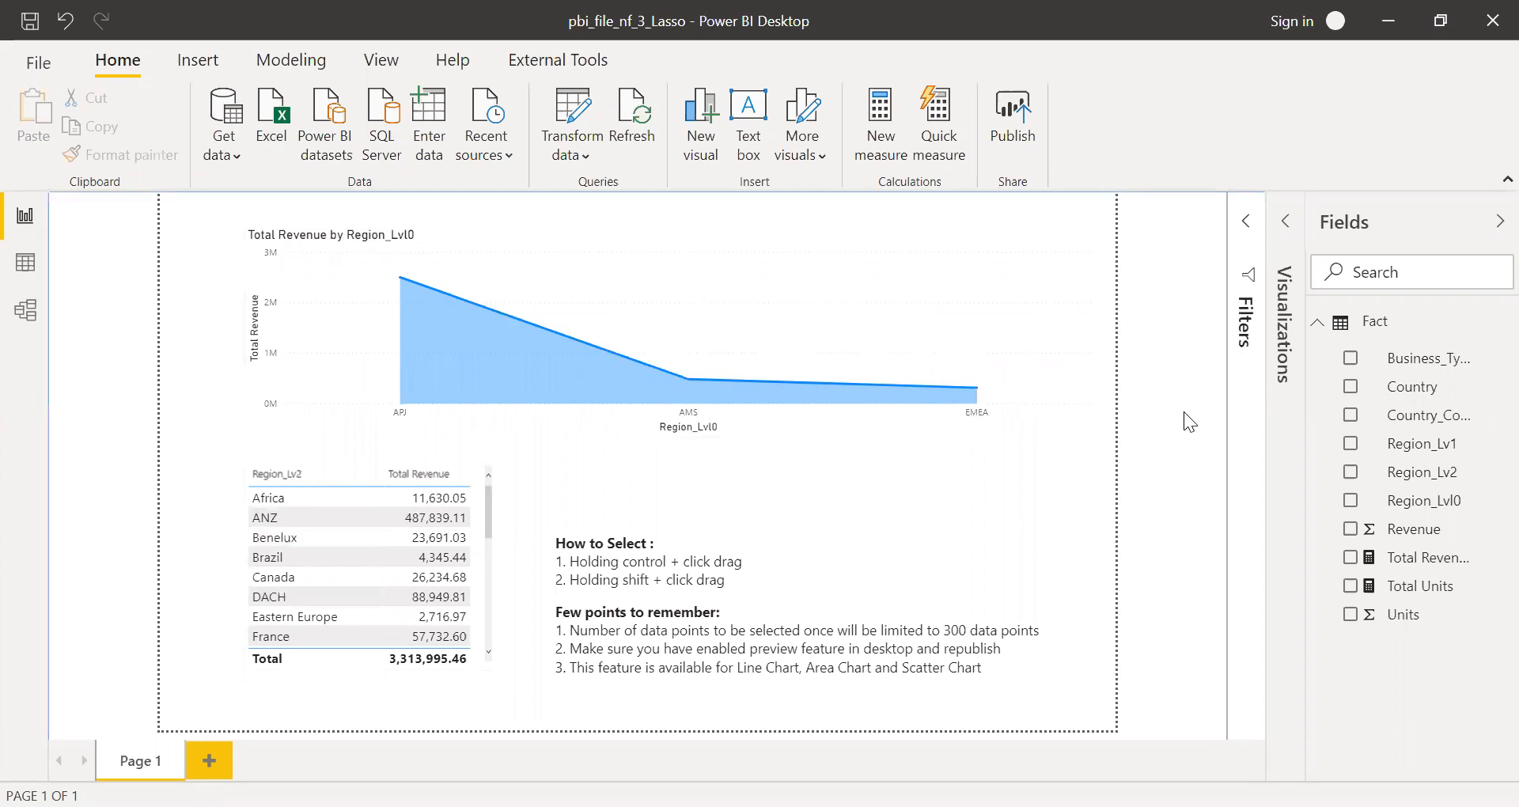
{"action": "mouse_move", "coordinate": [128, 95]}
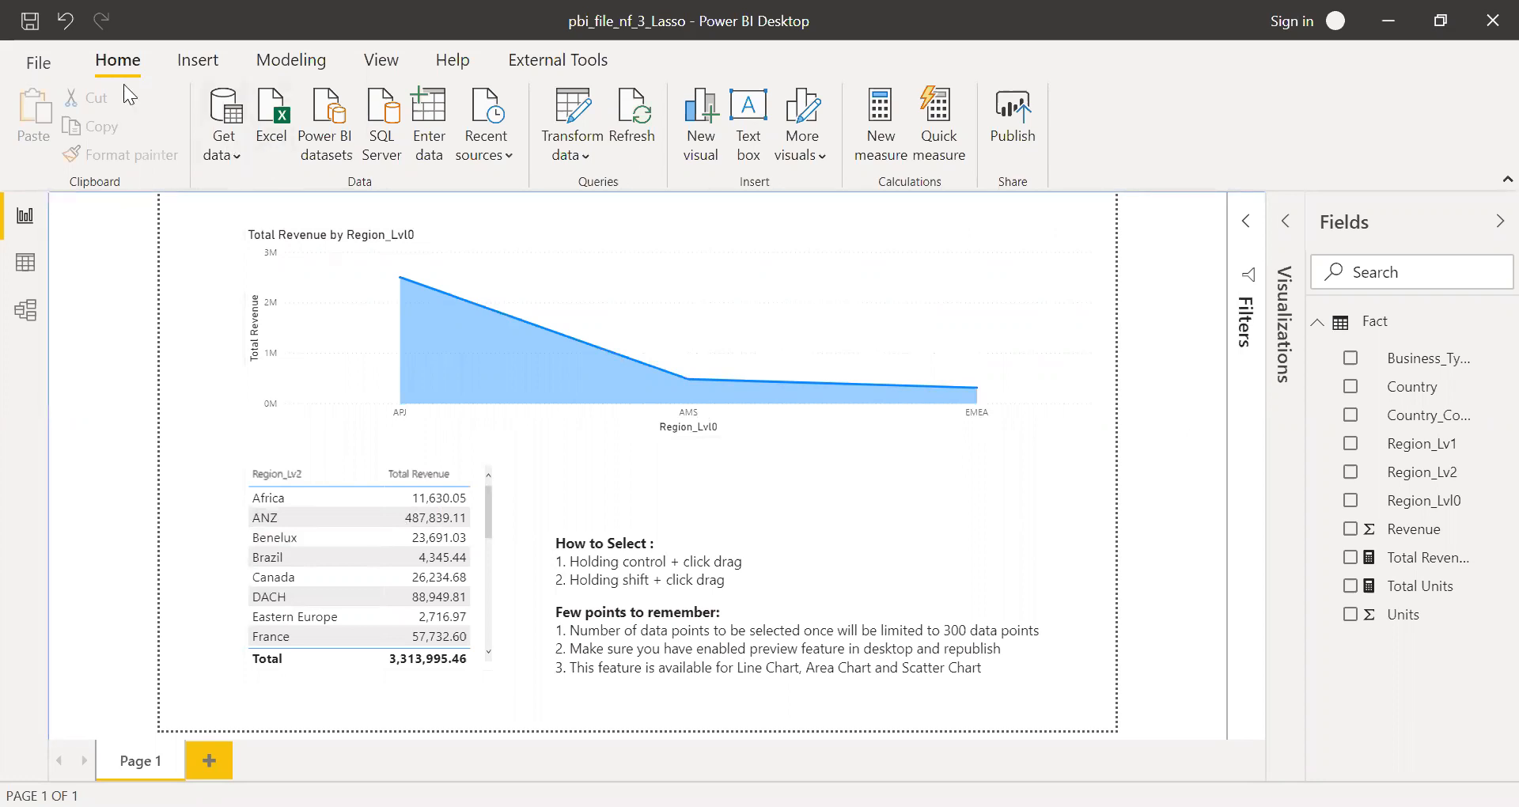
- Enable the Data point rectangle select preview feature in Options and acknowledge the restart prompt
{"action": "left_click", "coordinate": [38, 62]}
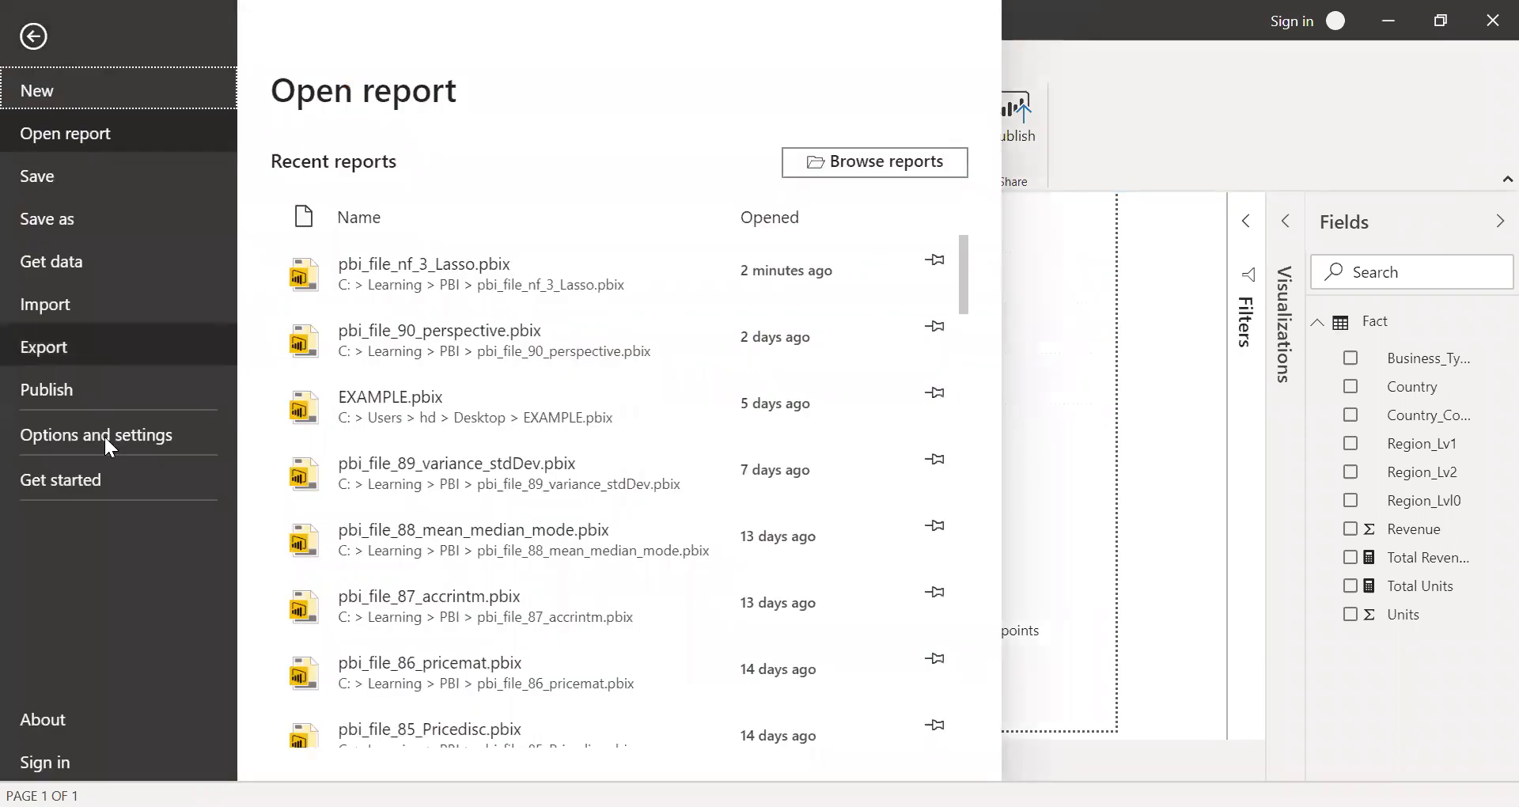
{"action": "left_click", "coordinate": [94, 433]}
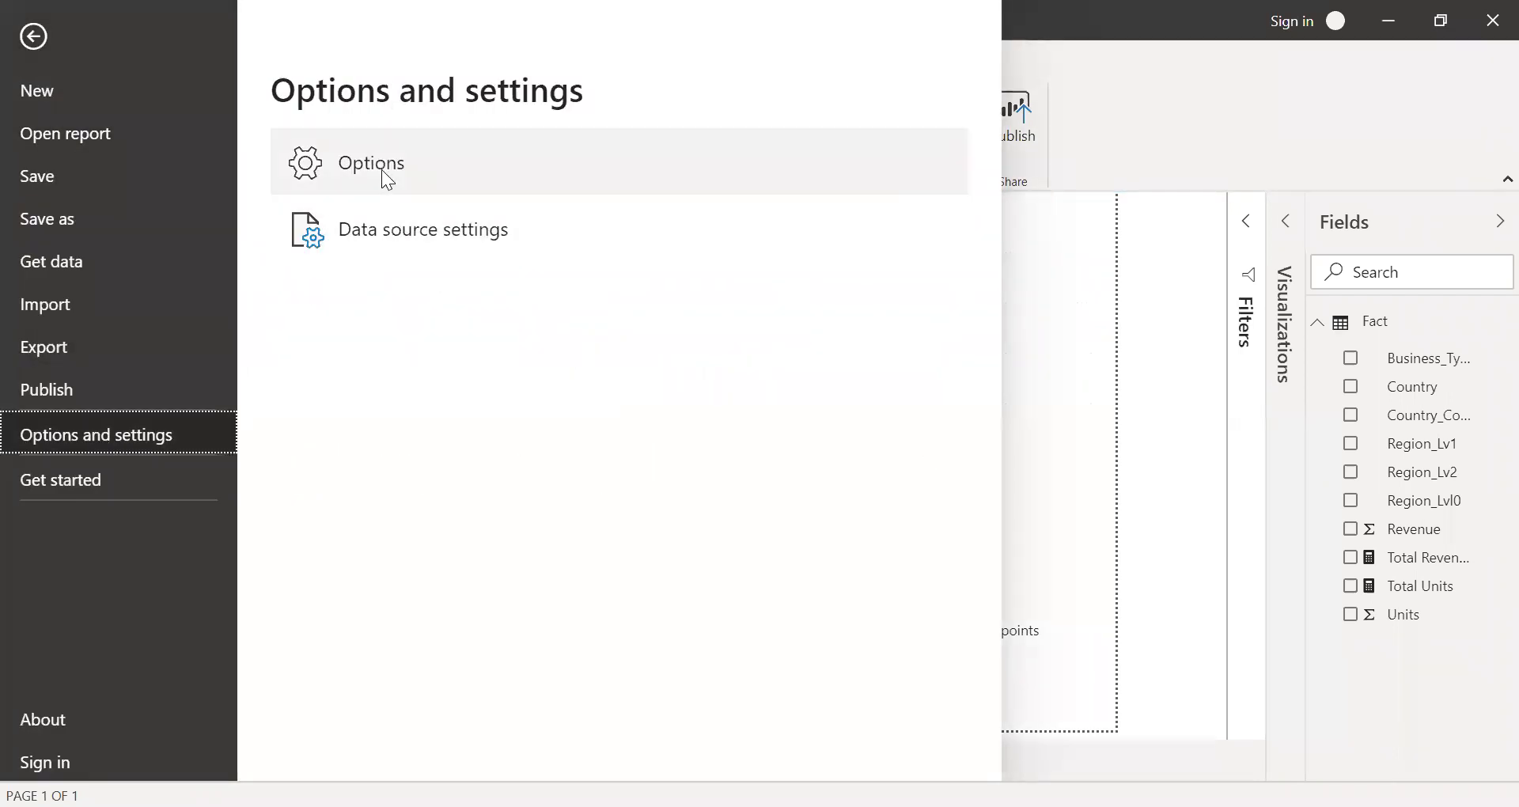
{"action": "left_click", "coordinate": [33, 36]}
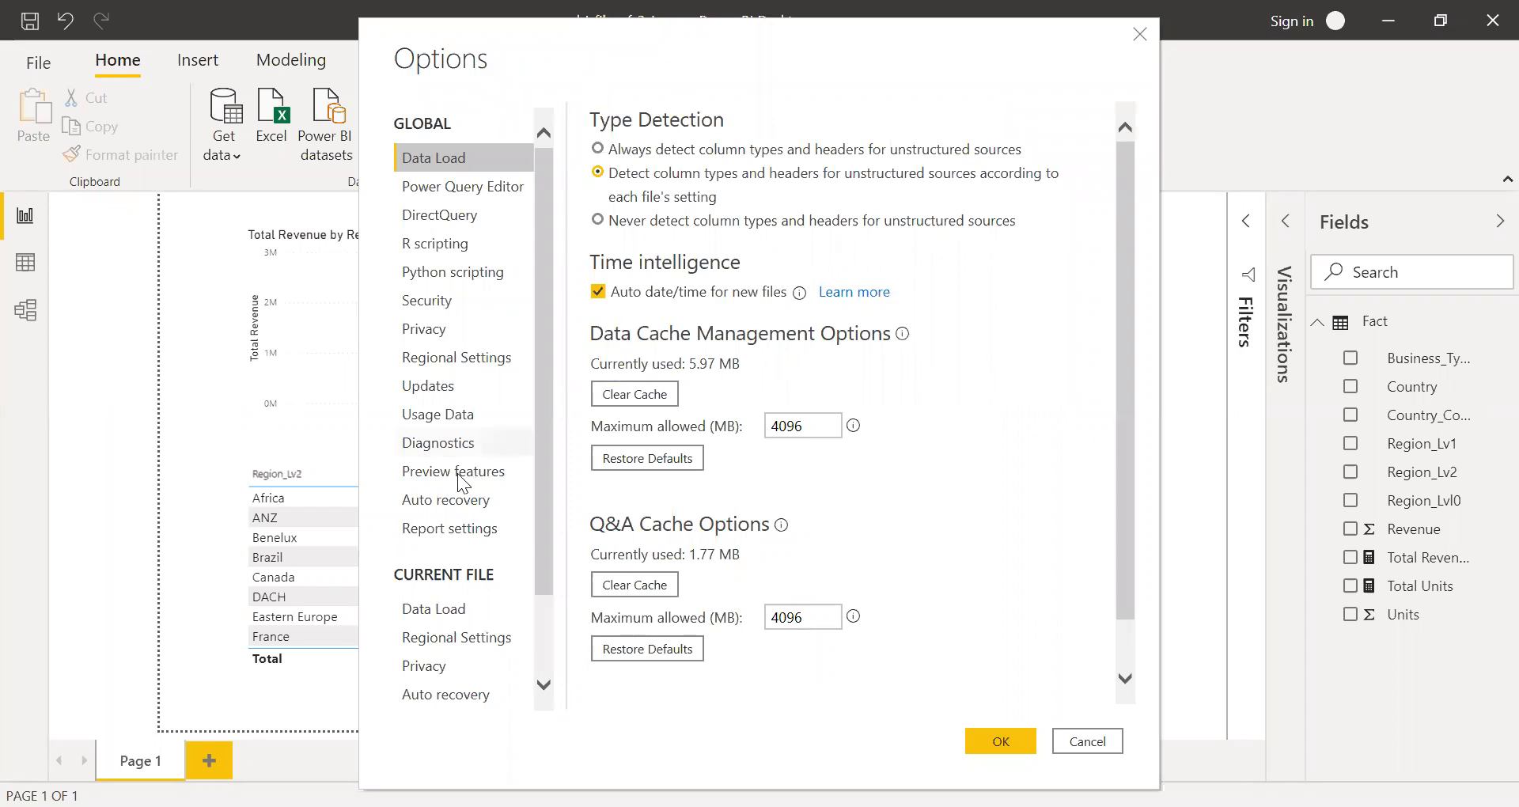
{"action": "mouse_move", "coordinate": [439, 481]}
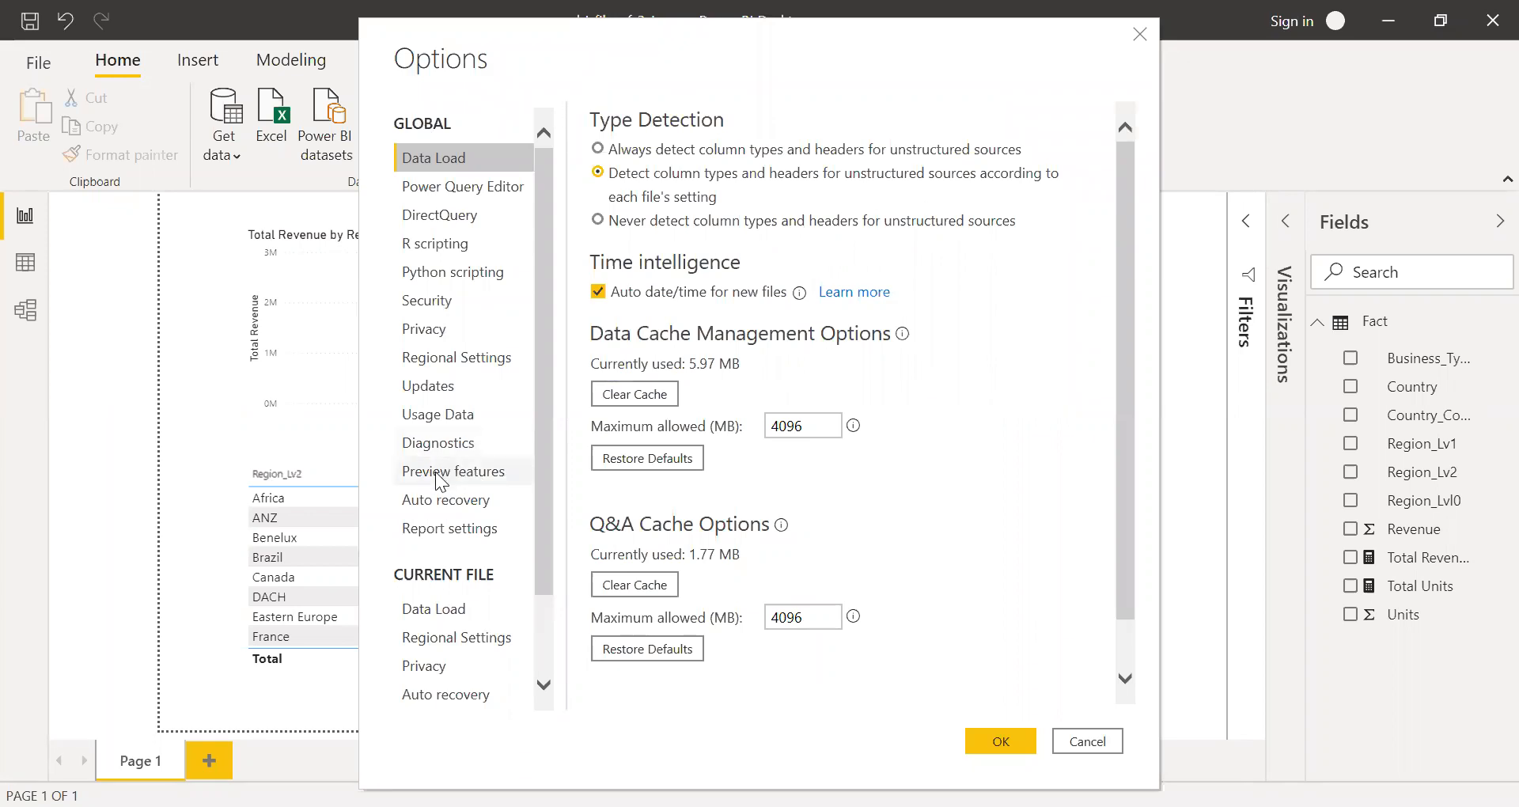
{"action": "left_click", "coordinate": [453, 471]}
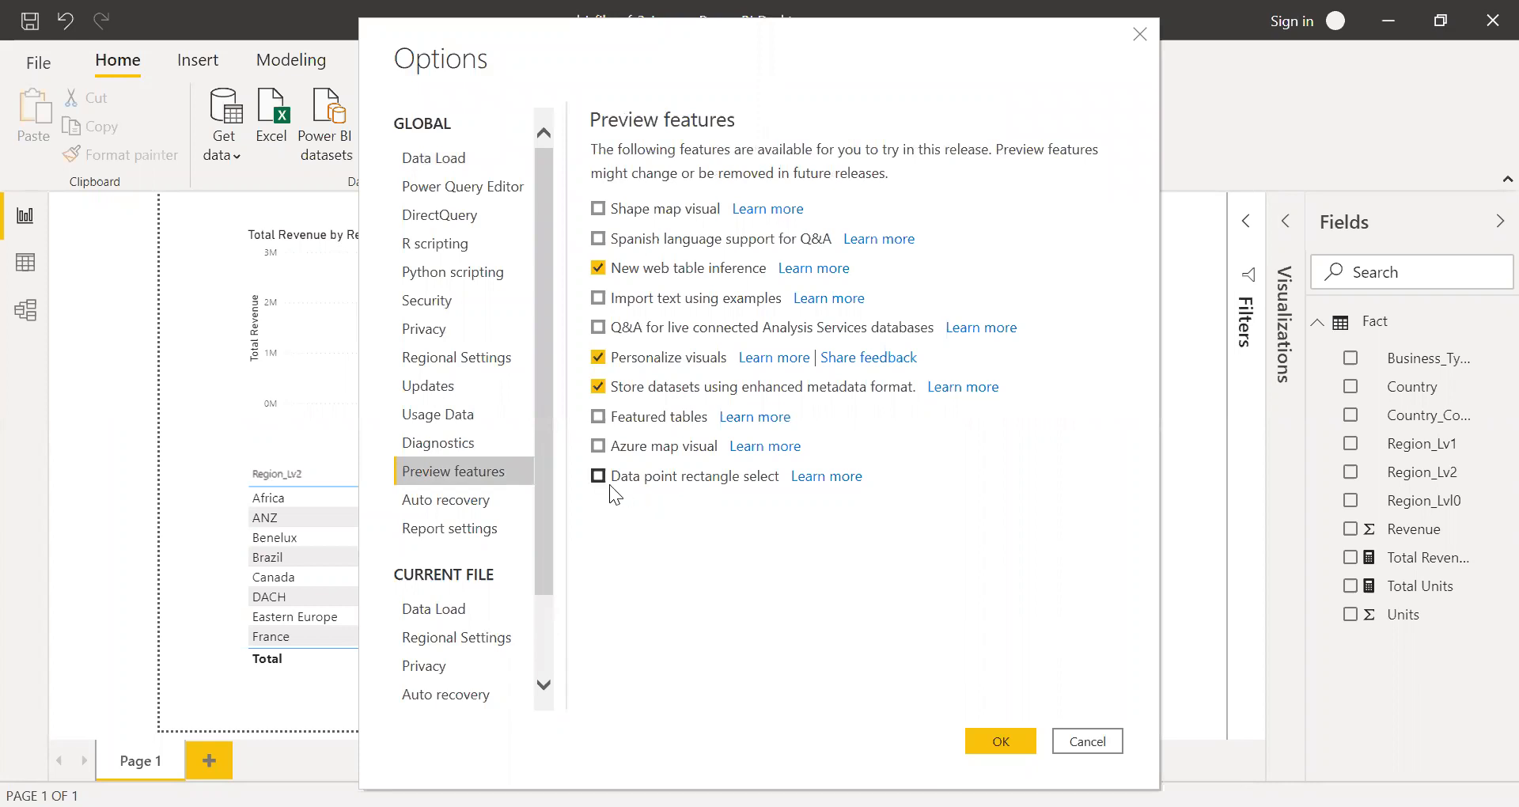
{"action": "mouse_move", "coordinate": [644, 490]}
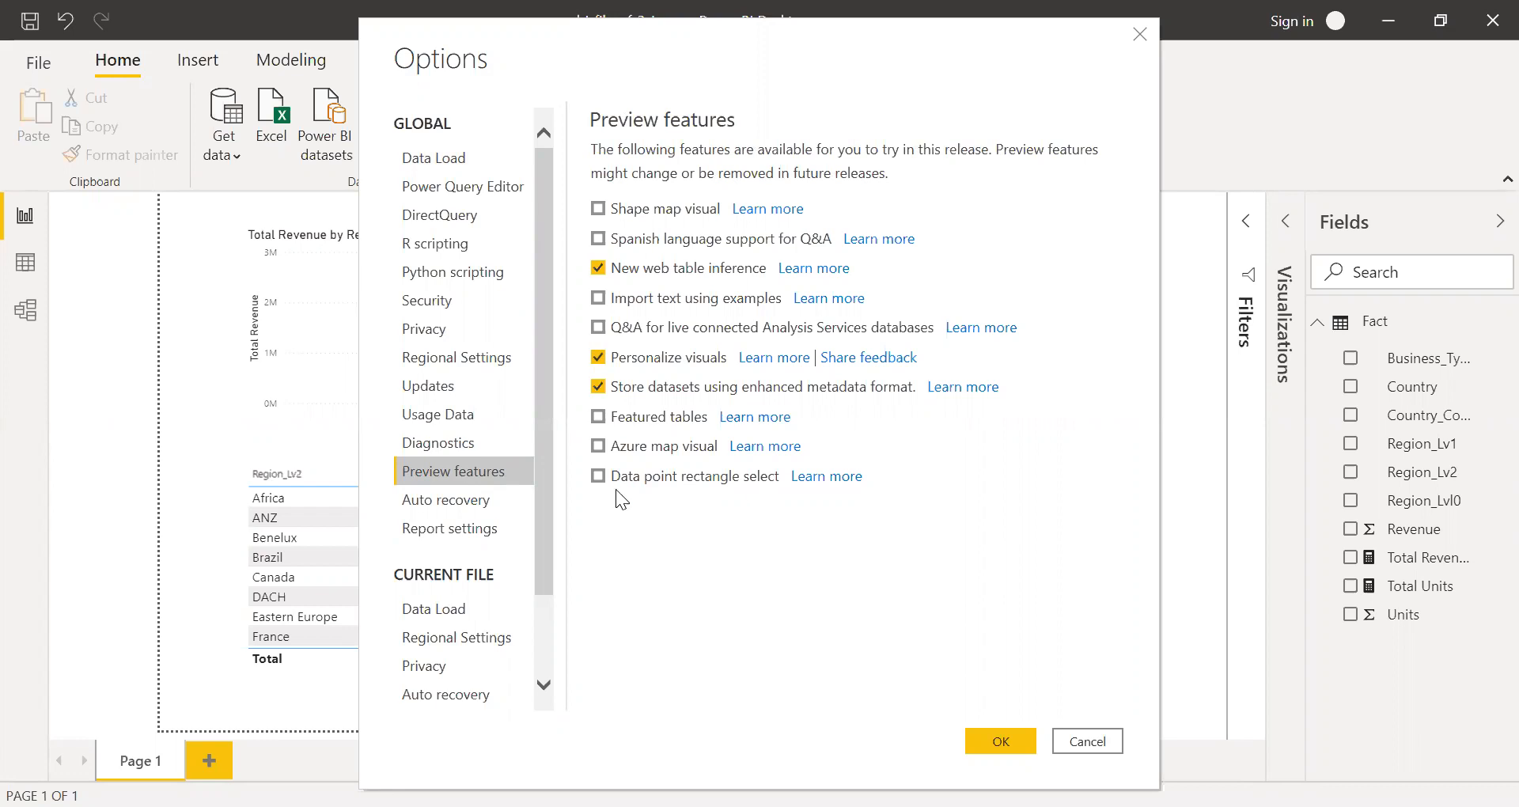
{"action": "left_click", "coordinate": [599, 476]}
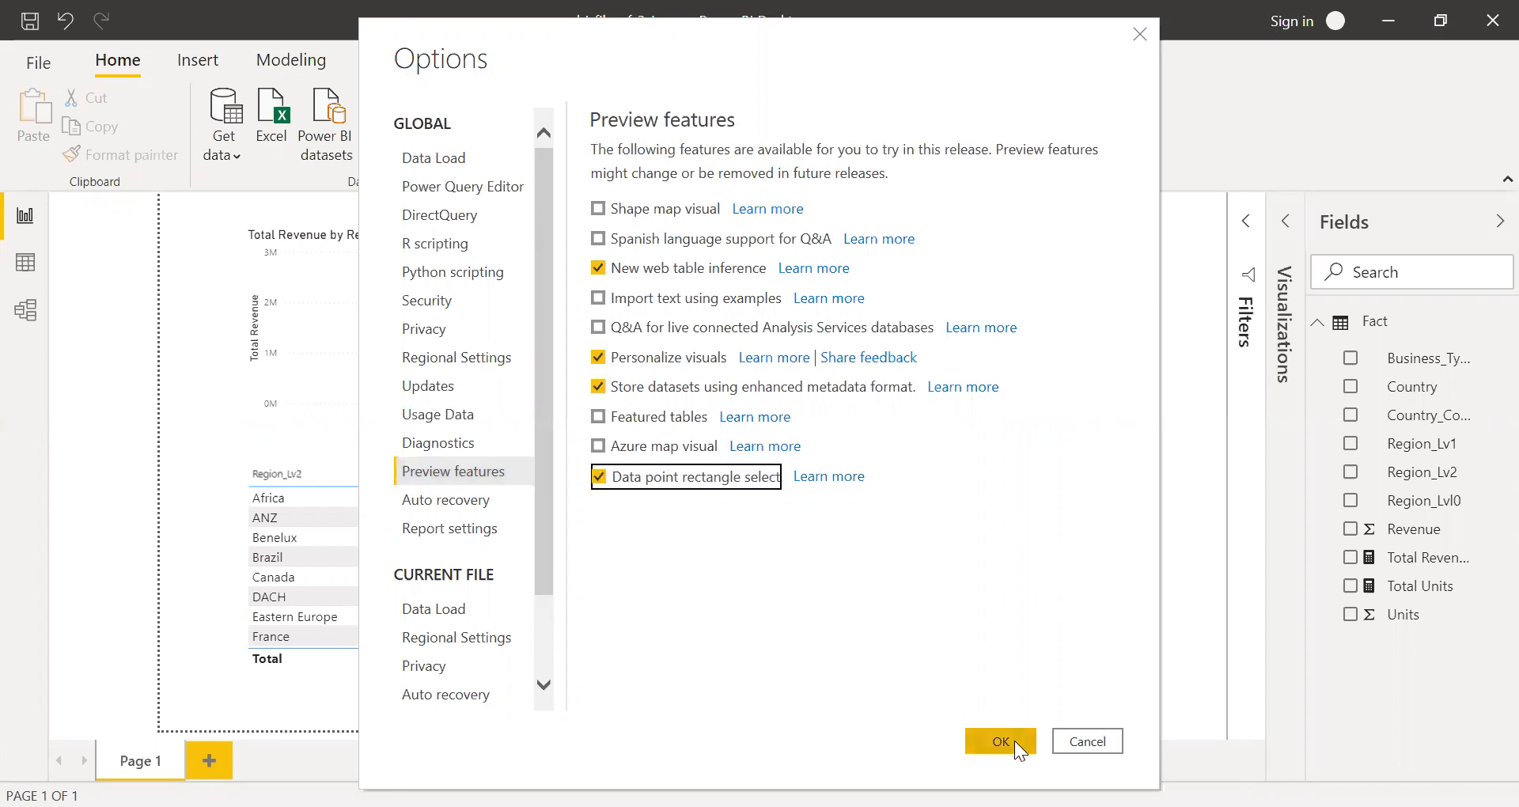
{"action": "left_click", "coordinate": [998, 741]}
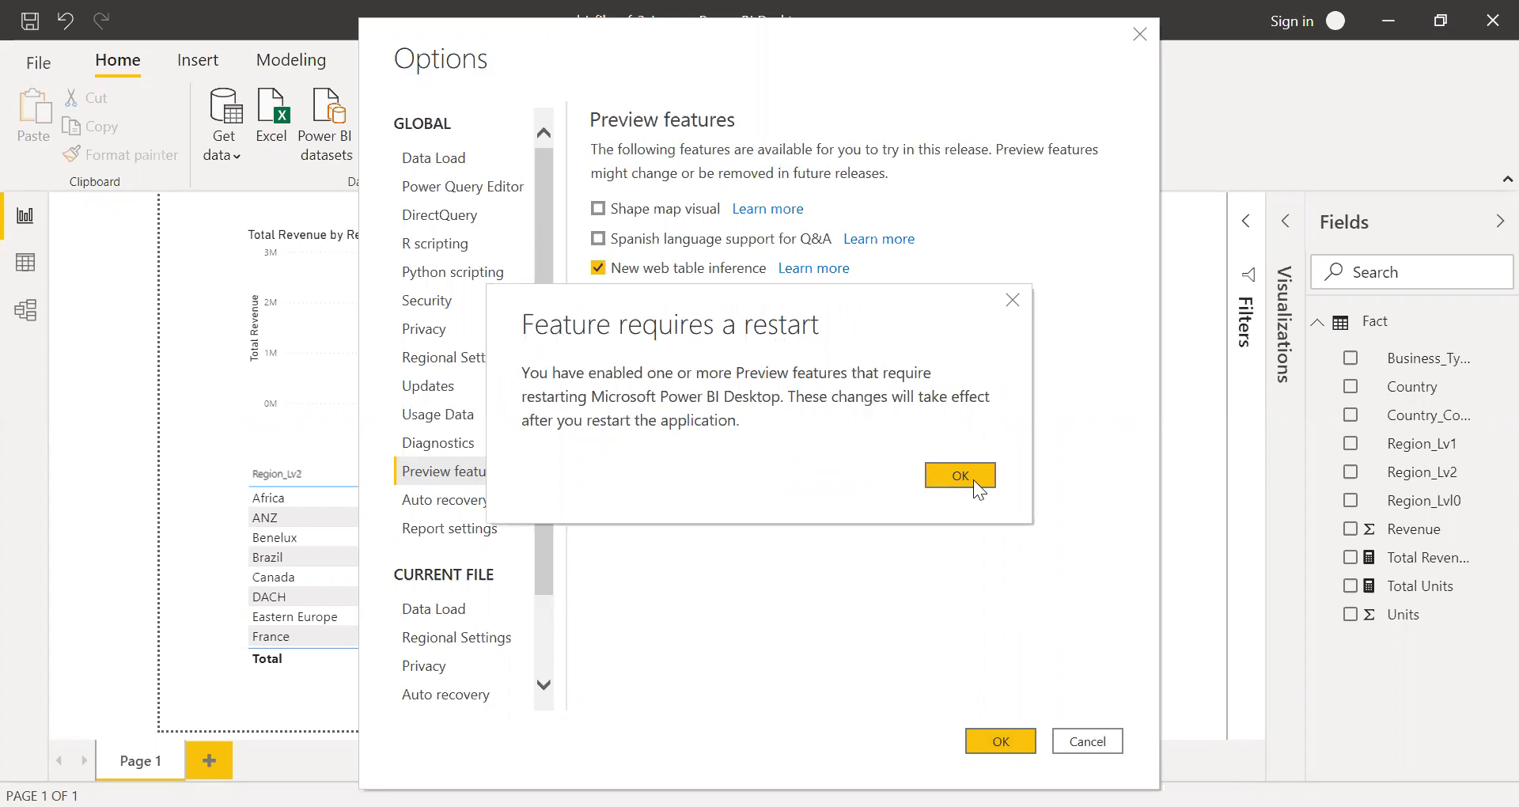
{"action": "left_click", "coordinate": [959, 476]}
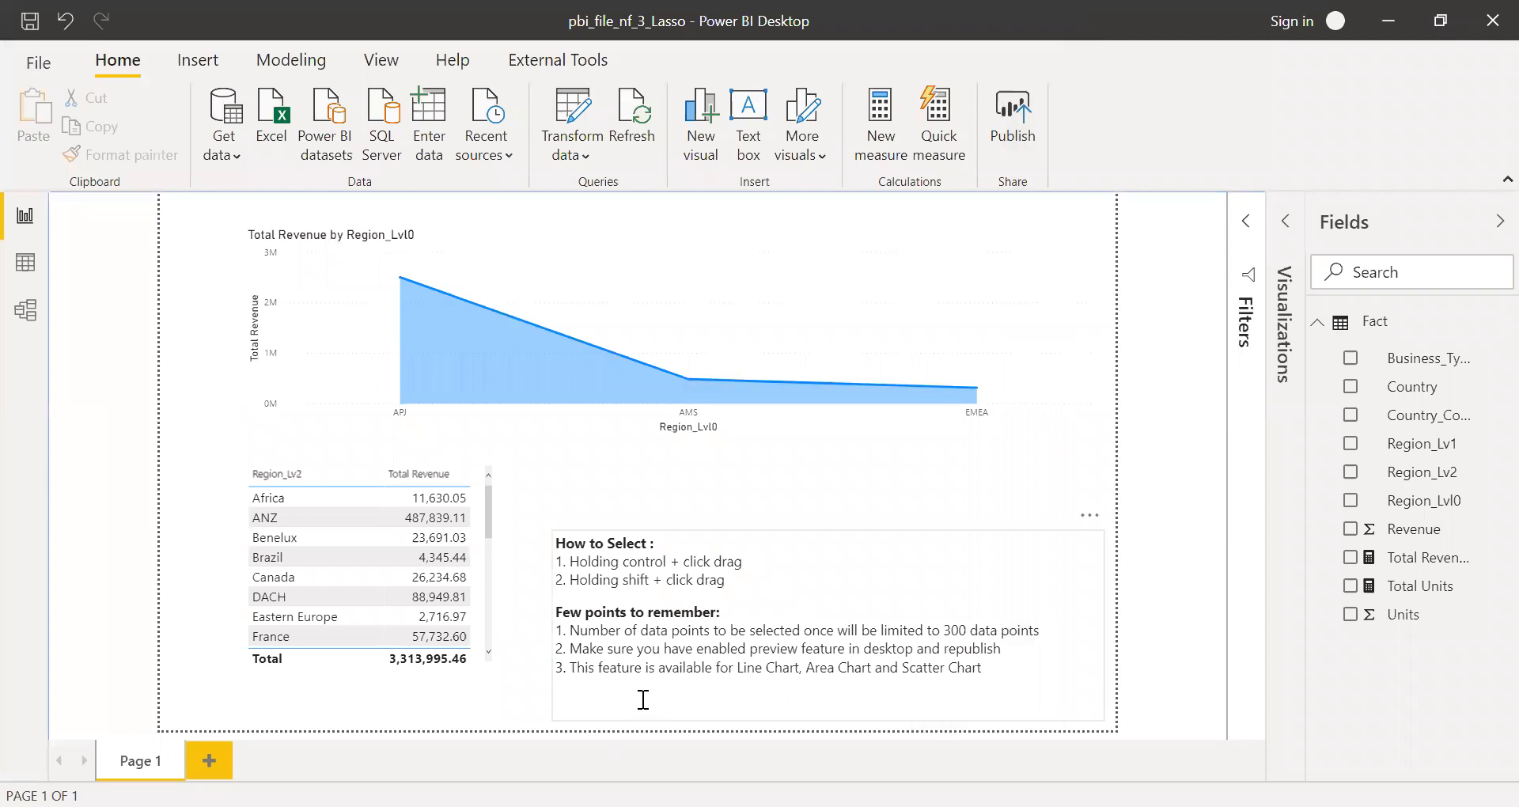
{"action": "mouse_move", "coordinate": [594, 748]}
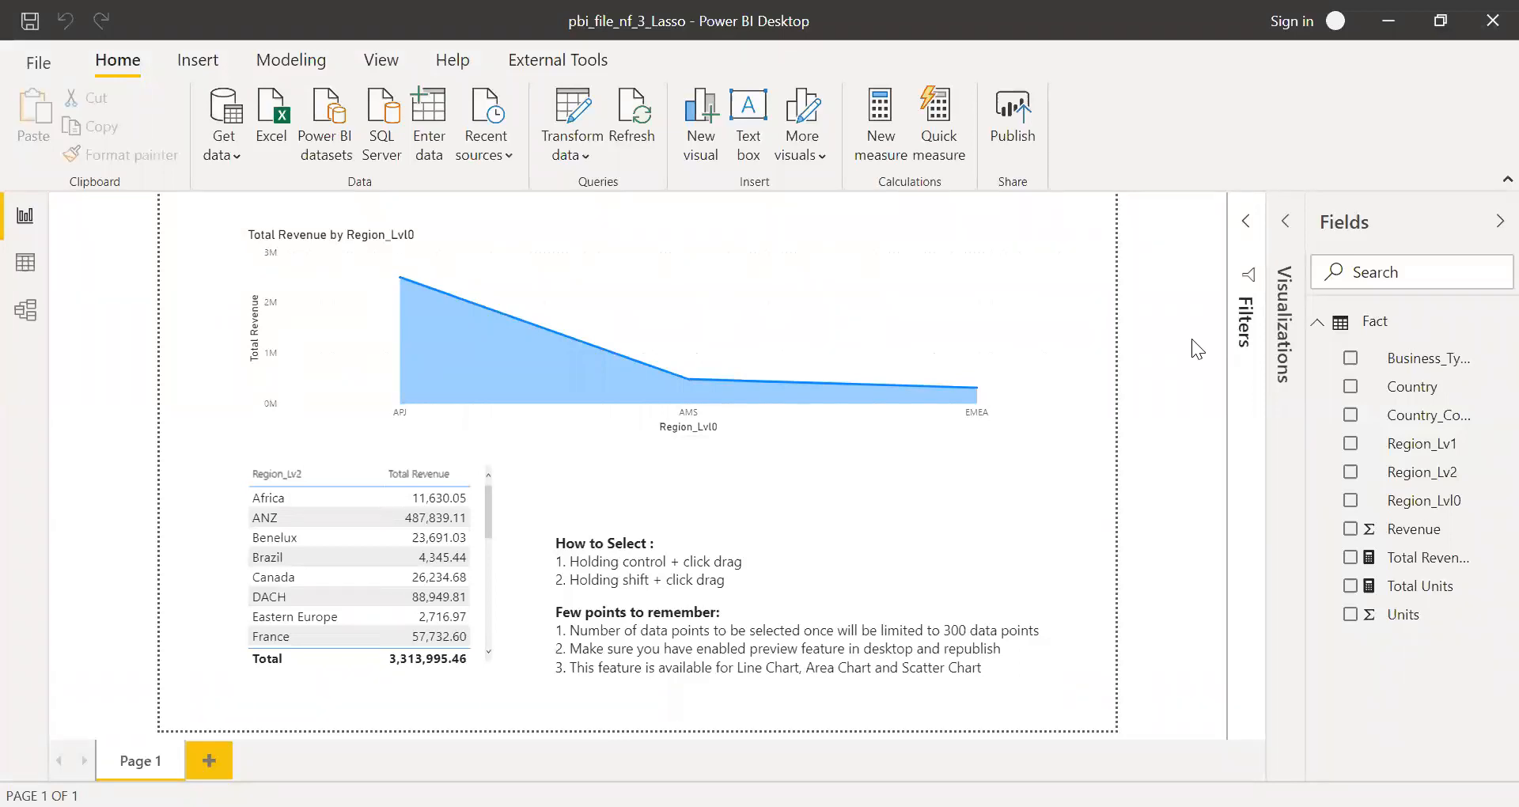
{"action": "mouse_move", "coordinate": [618, 339]}
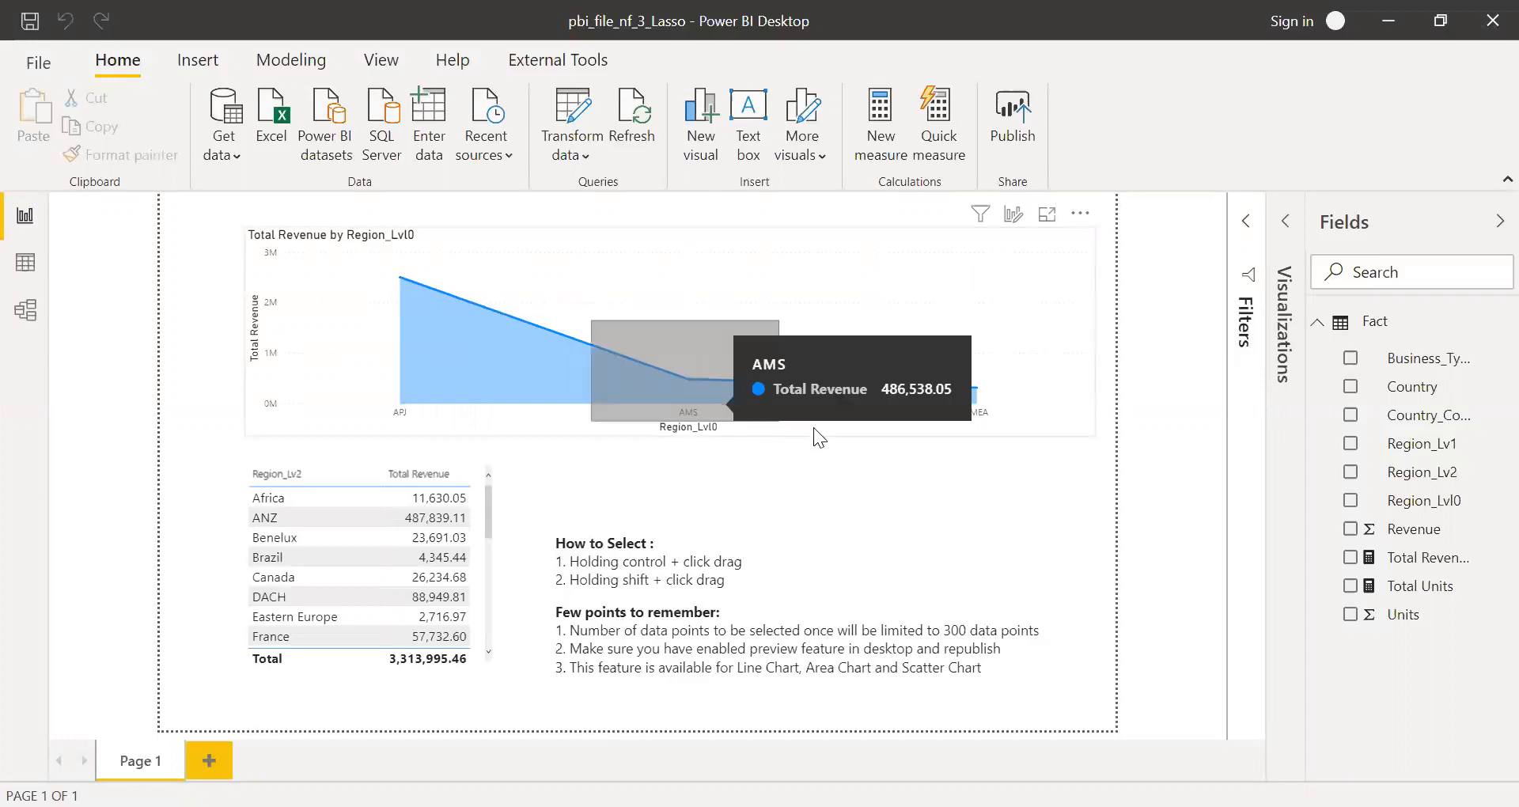
- Select the AMS point on the area chart, filtering the table to AMS sub-regions totalling 486,538.05
{"action": "left_click", "coordinate": [688, 379]}
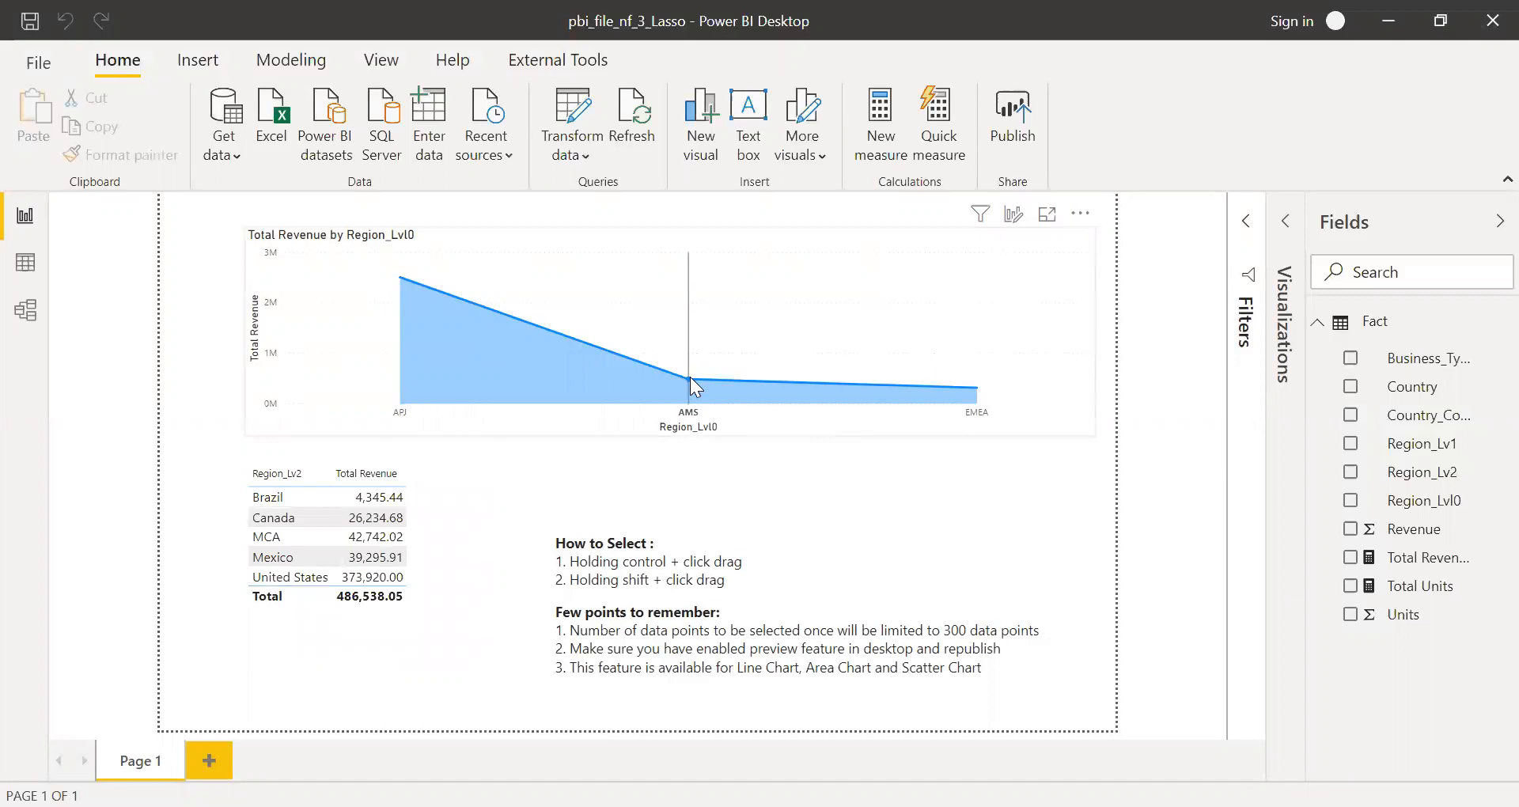
{"action": "mouse_move", "coordinate": [693, 387]}
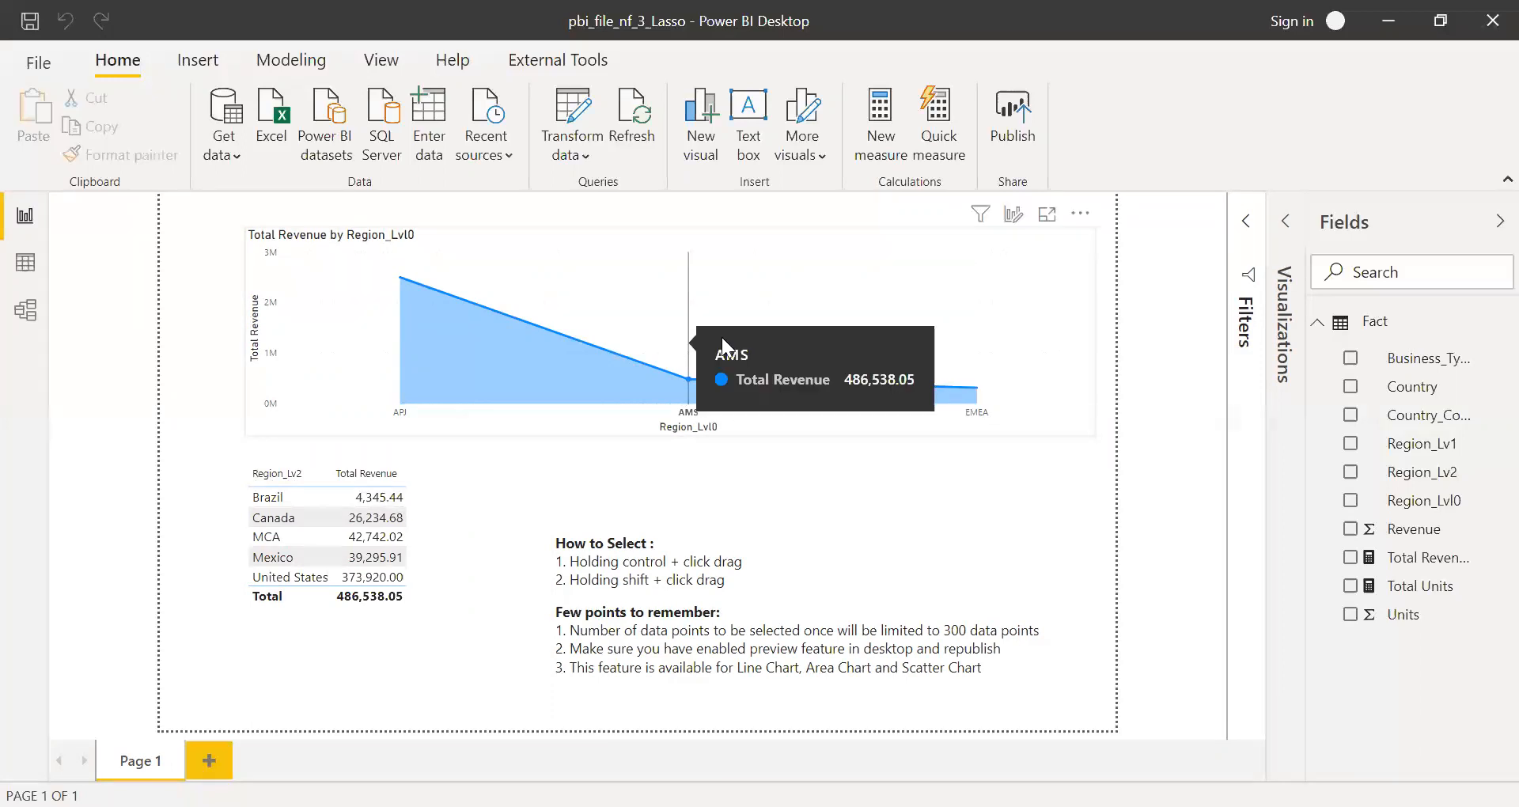
{"action": "mouse_move", "coordinate": [639, 342]}
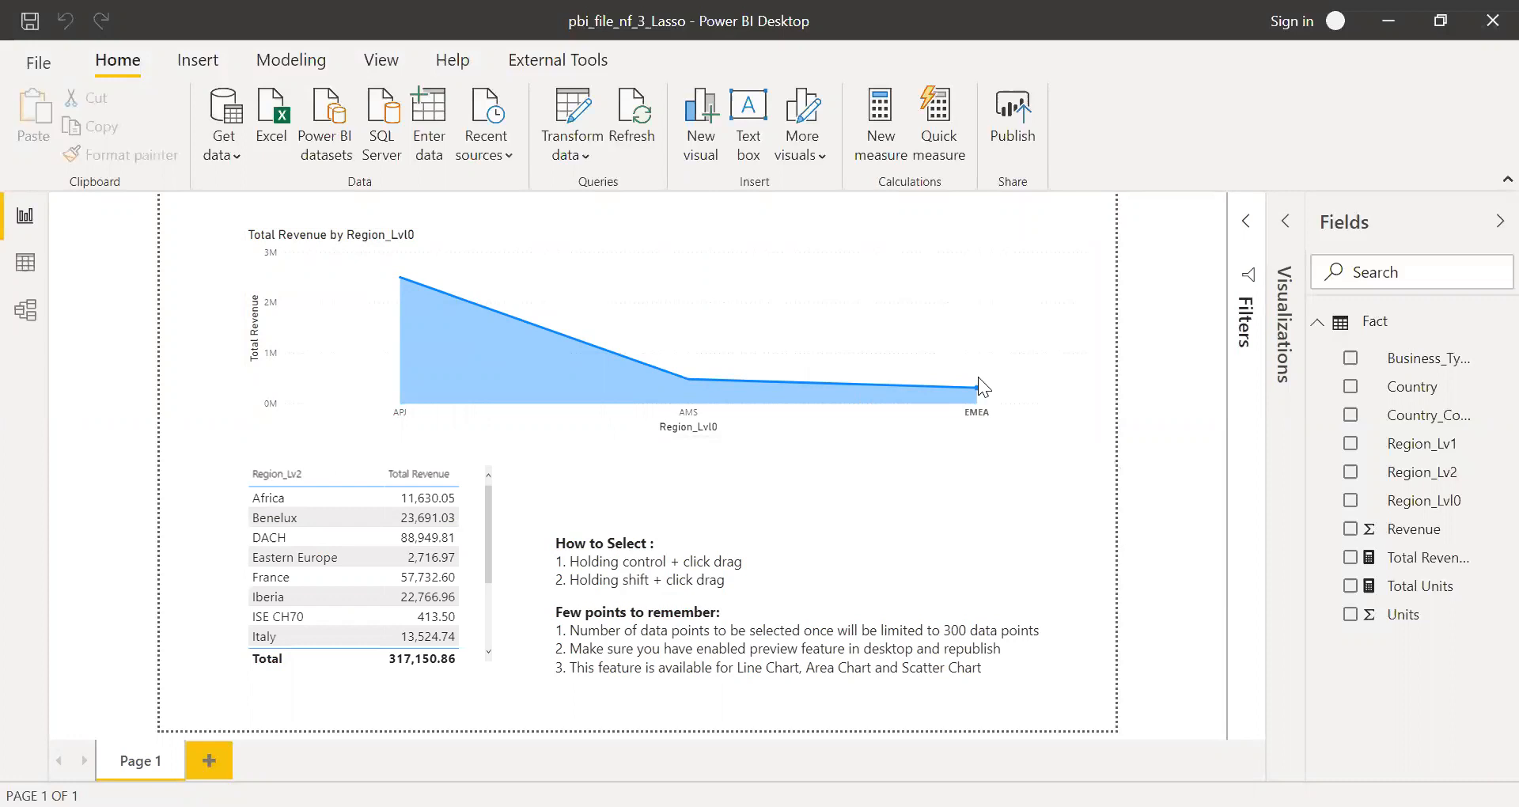
{"action": "mouse_move", "coordinate": [981, 396]}
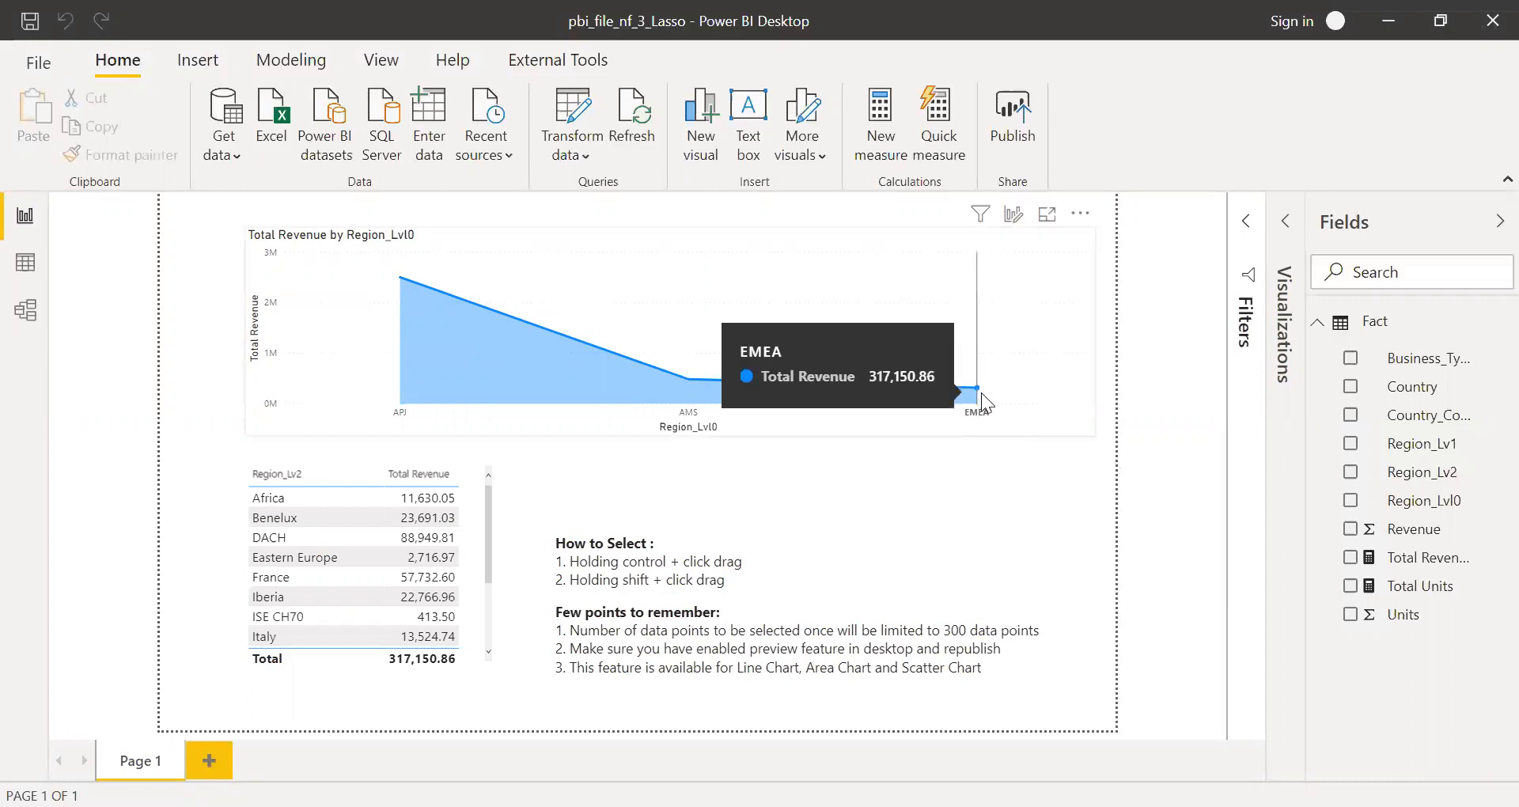
{"action": "mouse_move", "coordinate": [679, 424]}
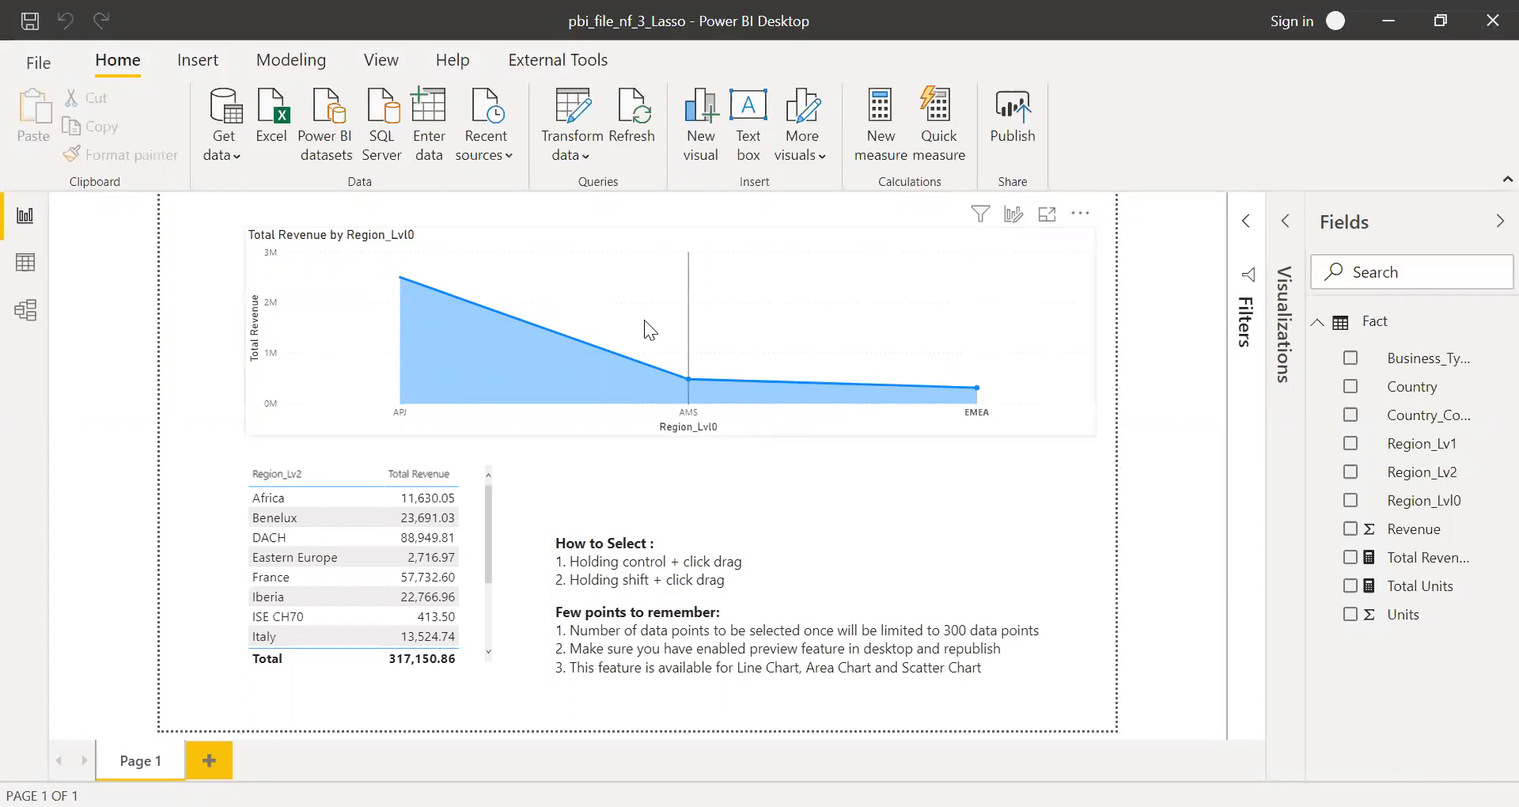
- Rectangle-select AMS and EMEA on the area chart, filtering the table to a combined total of 803,688.91
{"action": "left_click_drag", "start_coordinate": [642, 319], "coordinate": [1046, 434]}
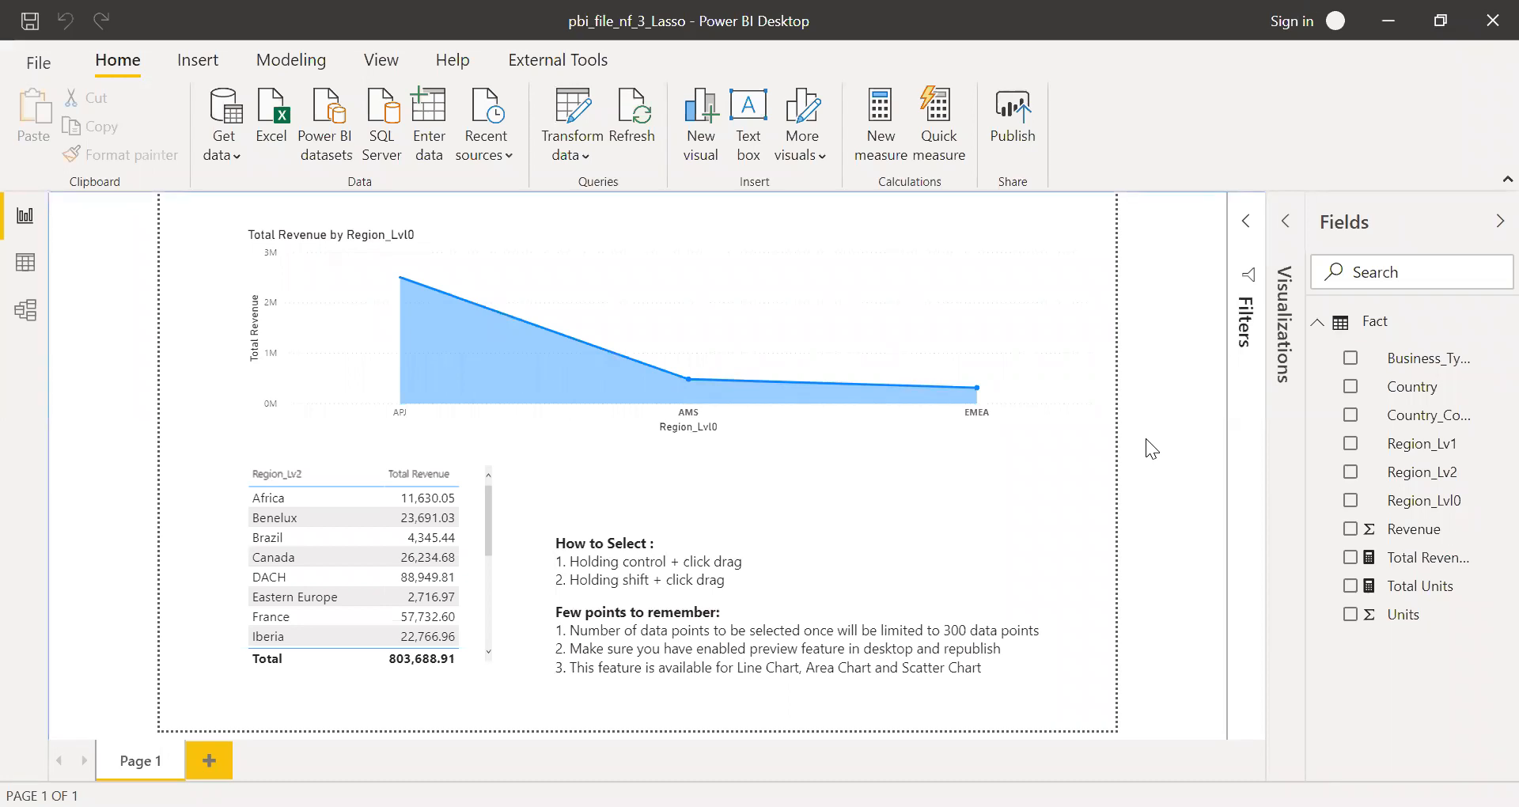
{"action": "mouse_move", "coordinate": [783, 400]}
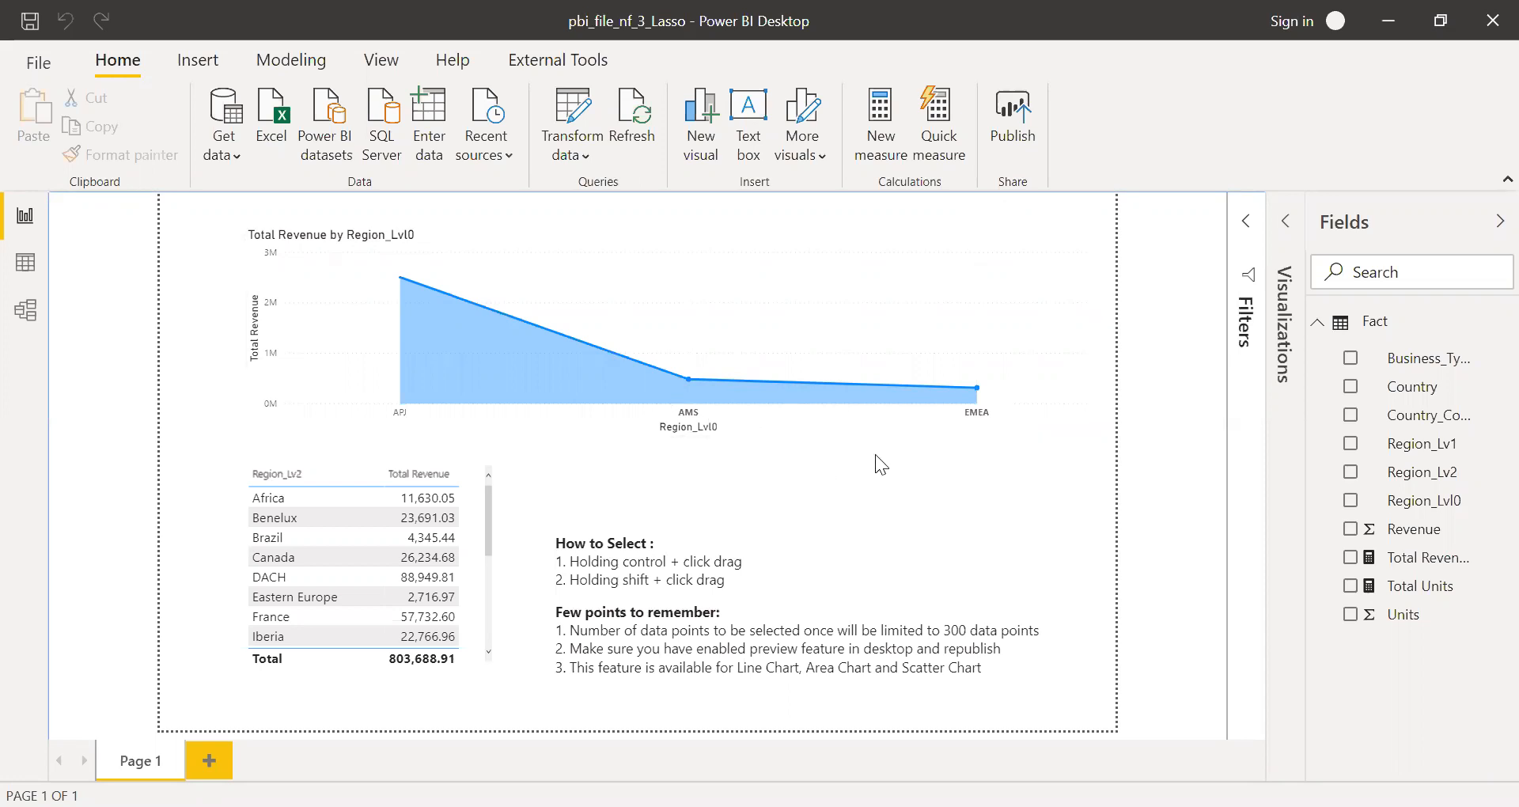
{"action": "mouse_move", "coordinate": [896, 481]}
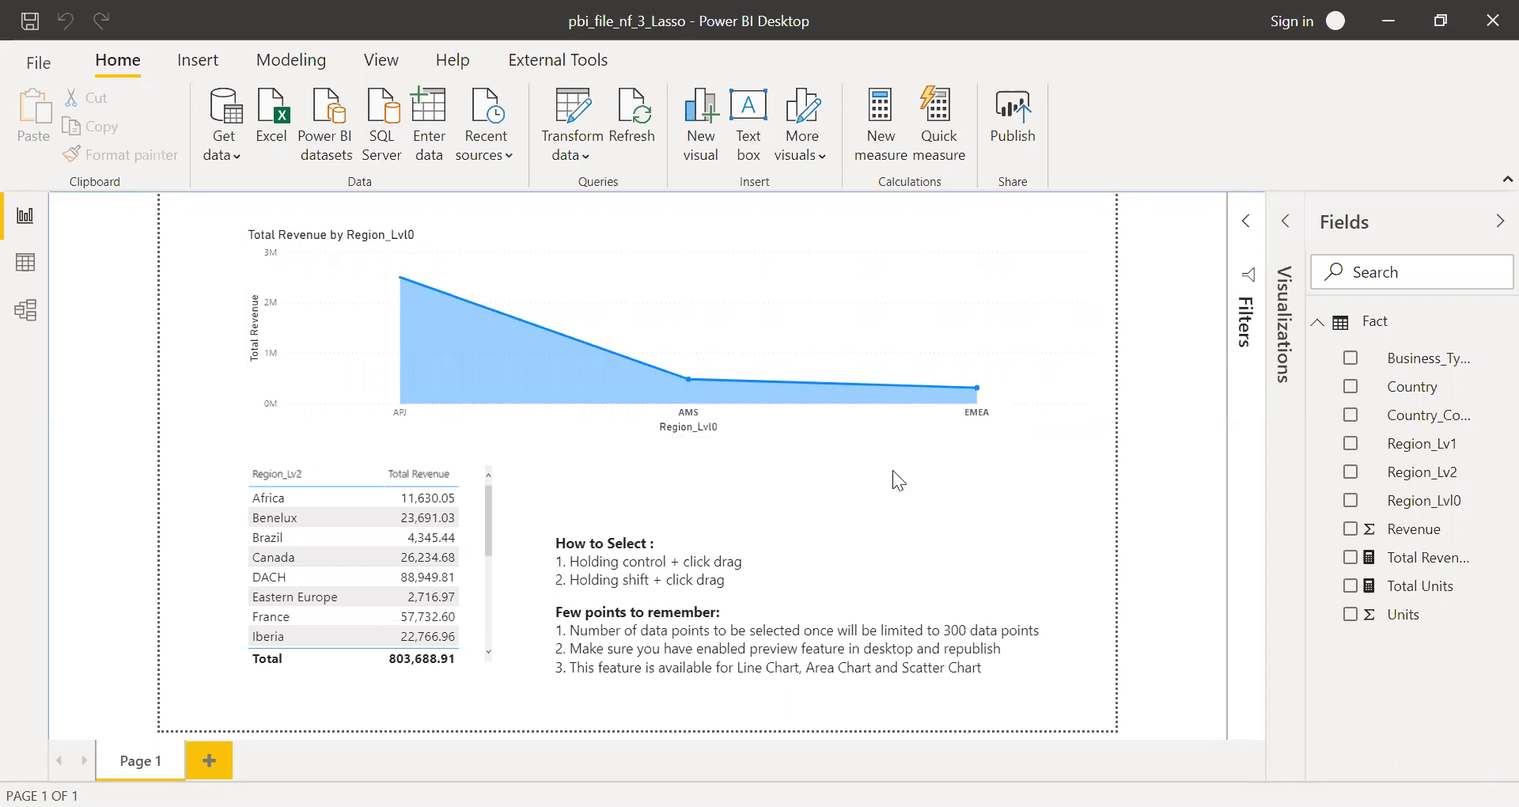
{"action": "mouse_move", "coordinate": [748, 412]}
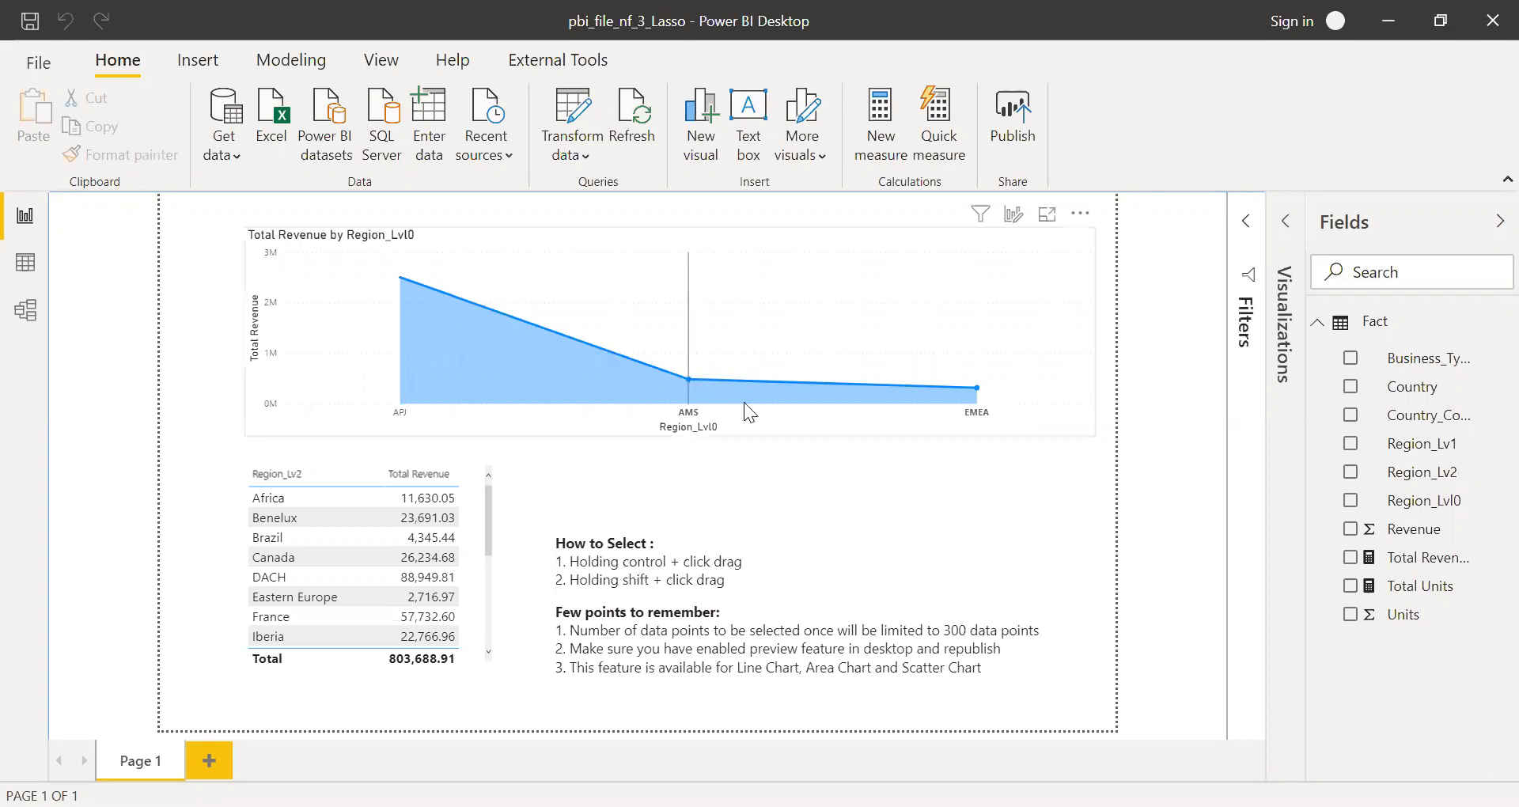
{"action": "mouse_move", "coordinate": [1095, 421]}
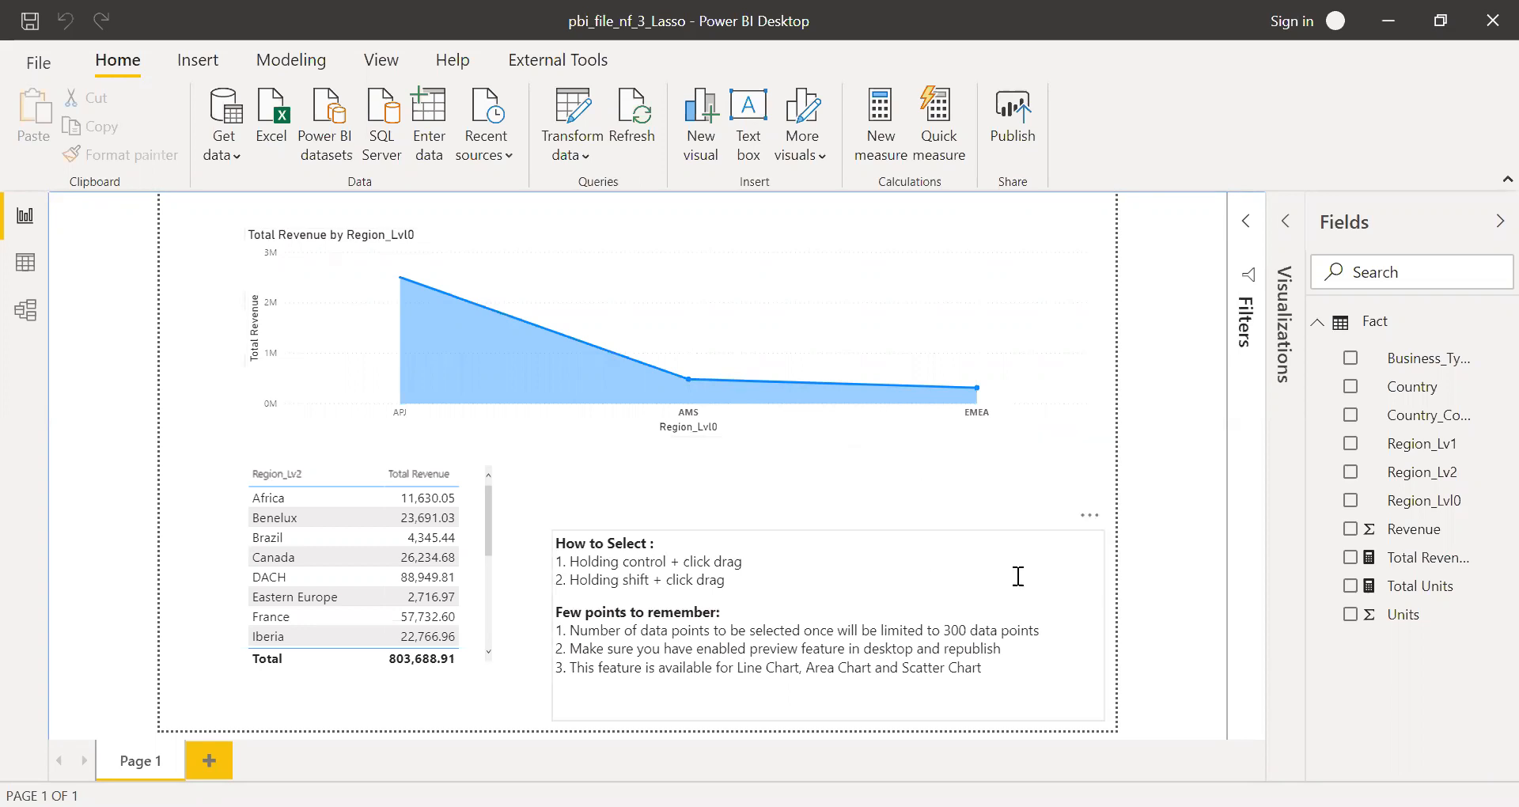
{"action": "mouse_move", "coordinate": [637, 338]}
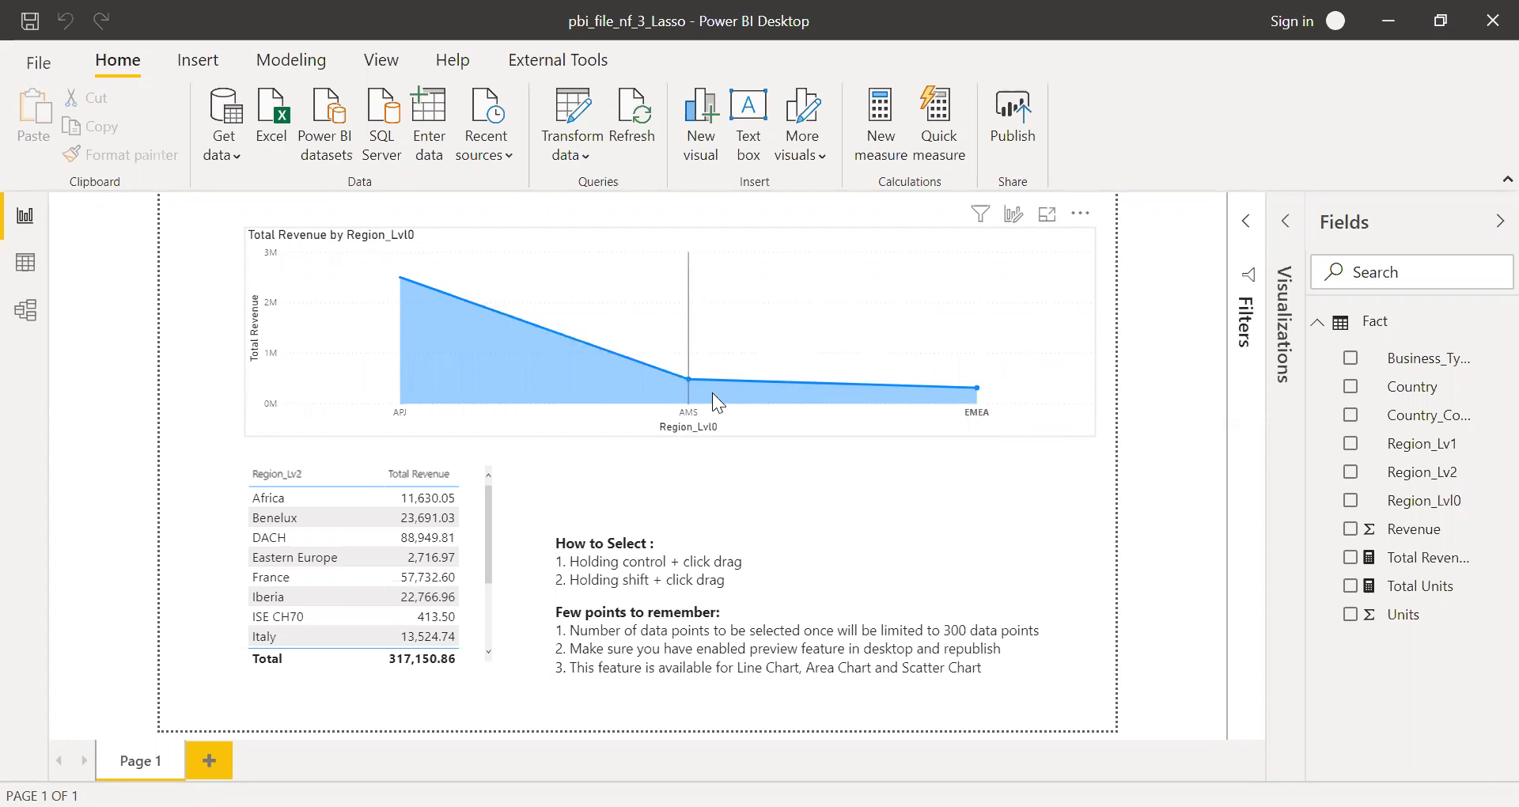
{"action": "mouse_move", "coordinate": [1035, 514]}
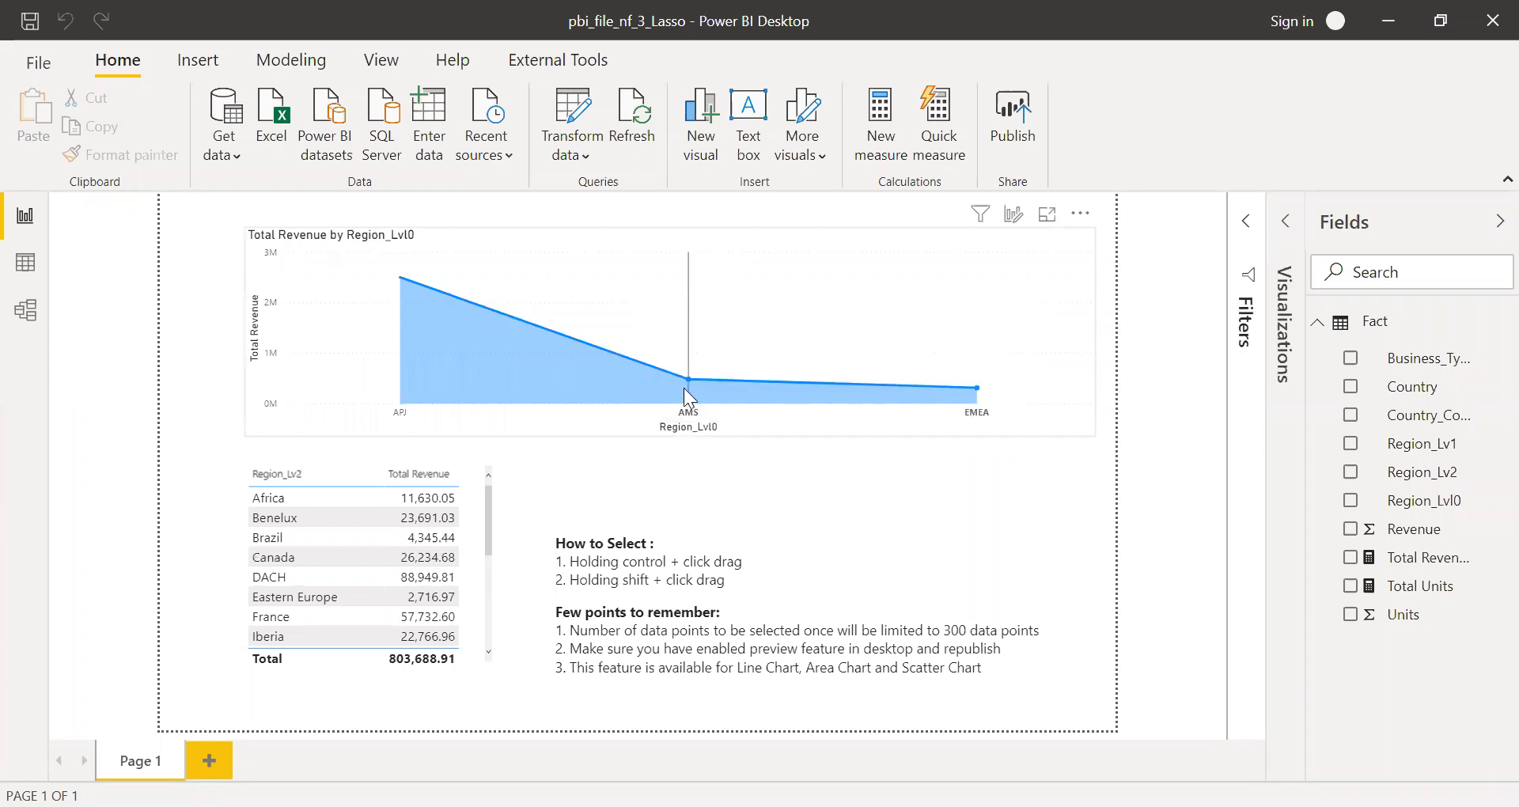
{"action": "mouse_move", "coordinate": [1171, 489]}
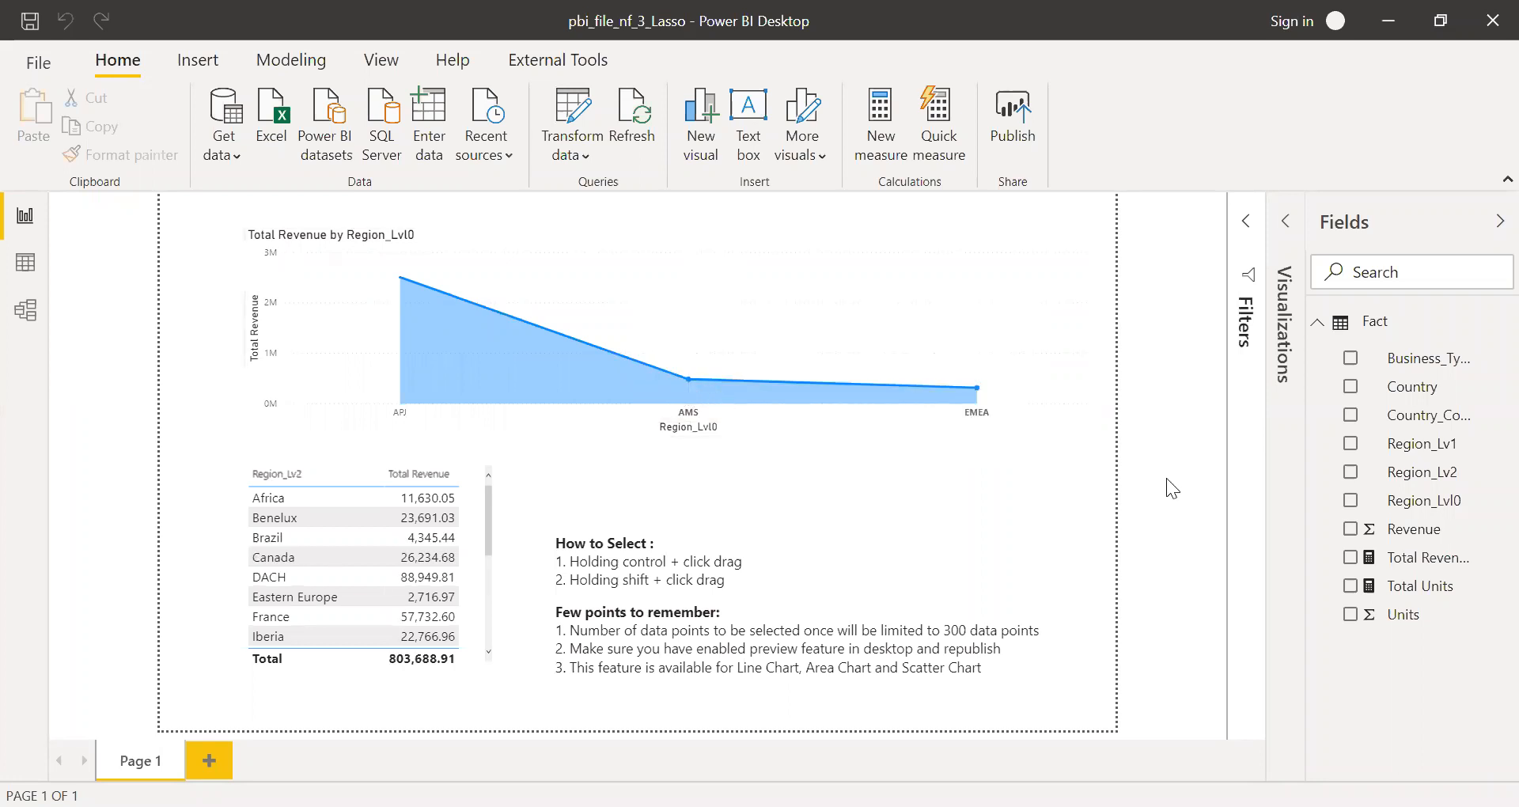
{"action": "left_click", "coordinate": [606, 547]}
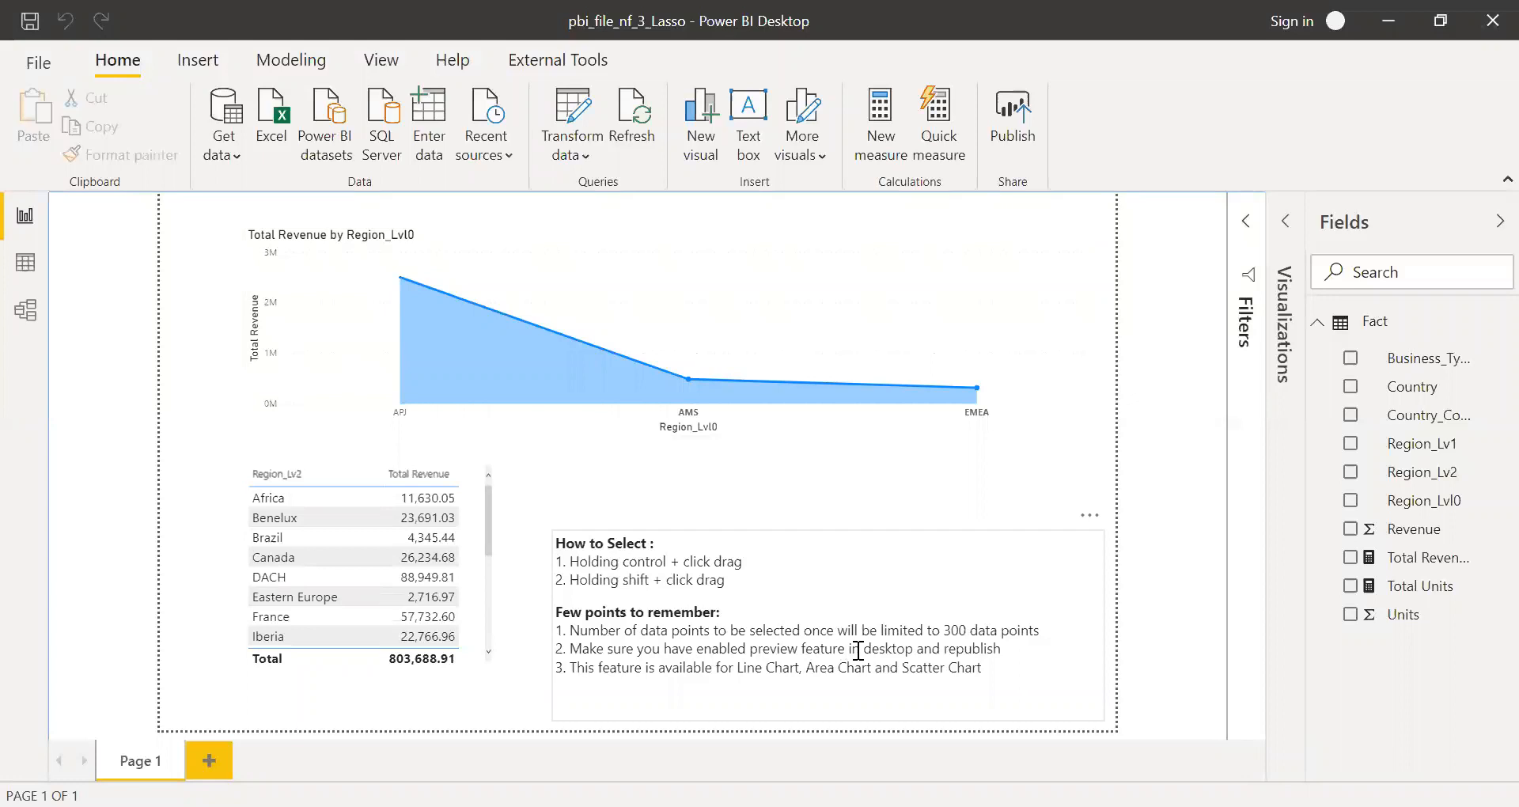
{"action": "mouse_move", "coordinate": [1119, 644]}
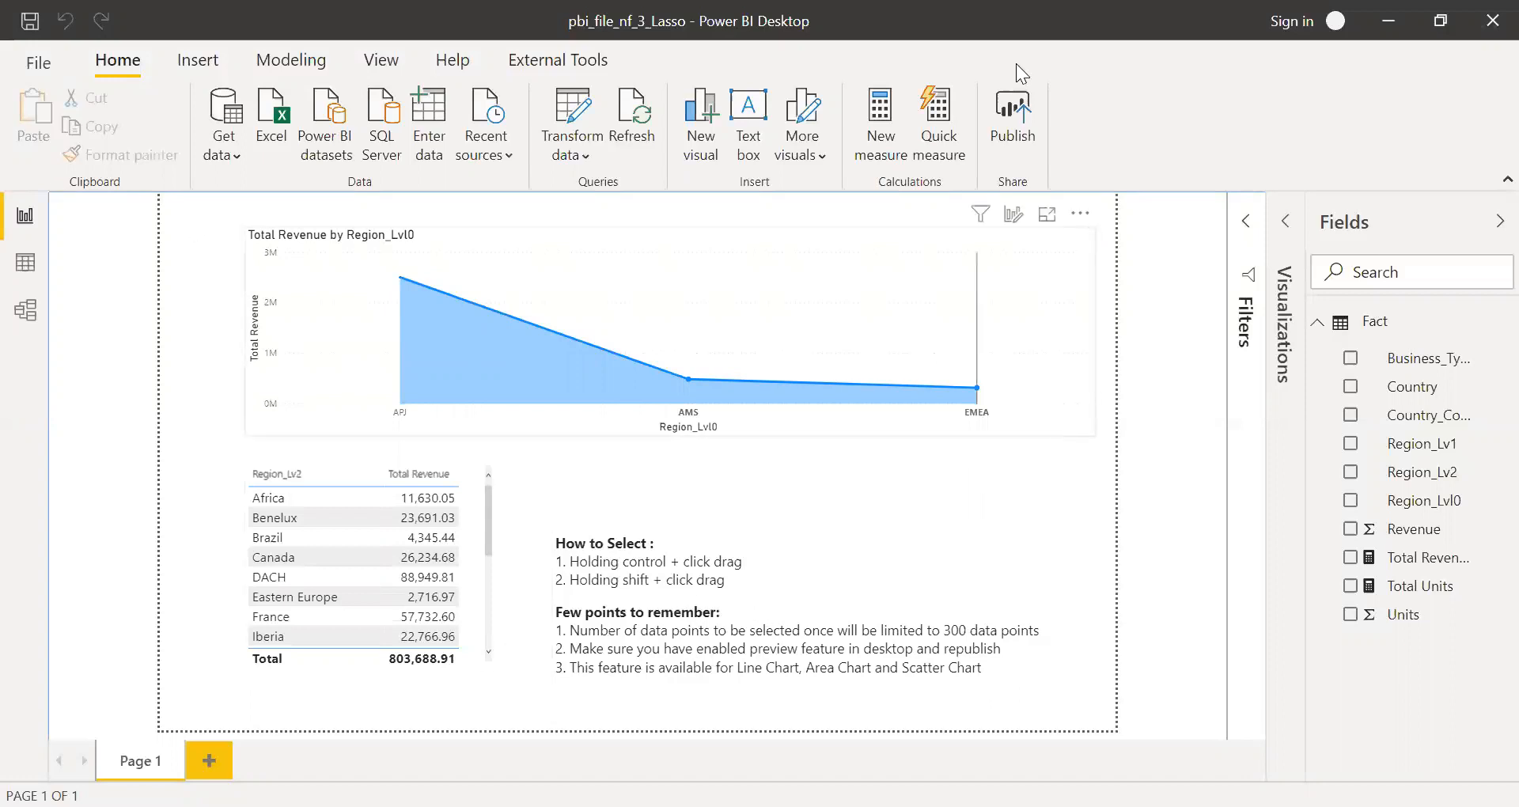
{"action": "mouse_move", "coordinate": [1012, 122]}
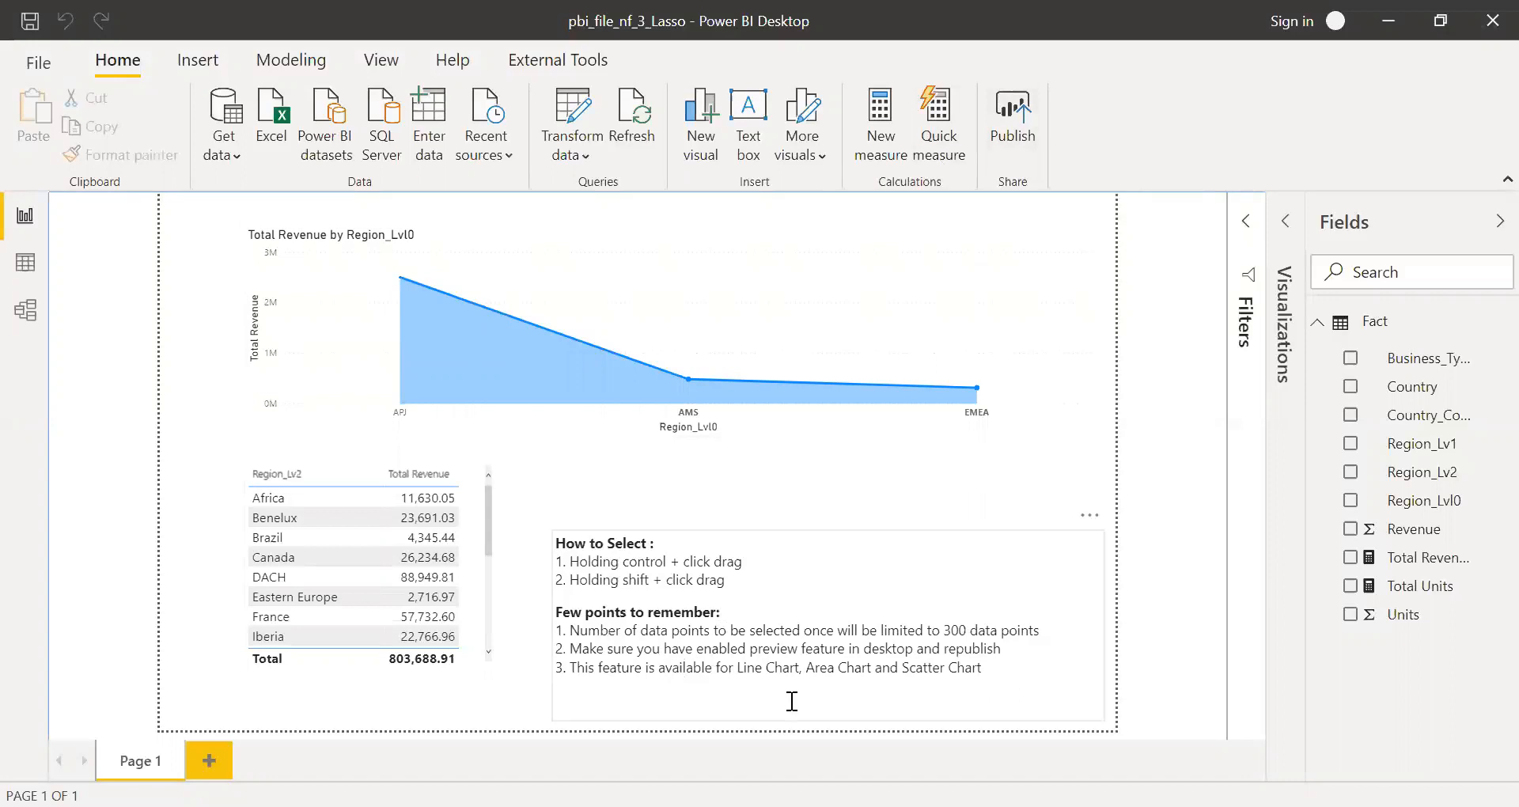
{"action": "mouse_move", "coordinate": [626, 672]}
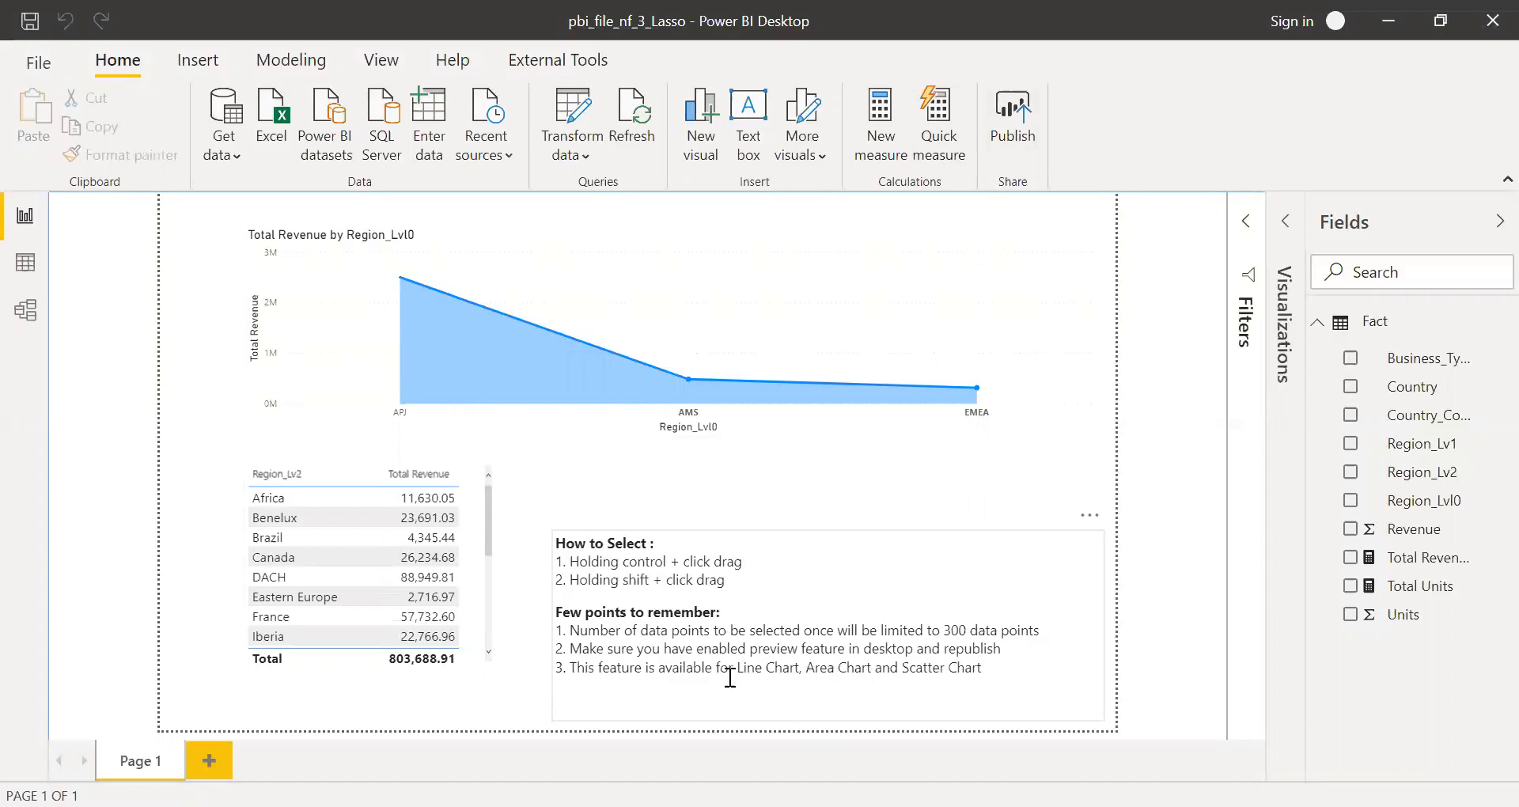
{"action": "mouse_move", "coordinate": [1059, 647]}
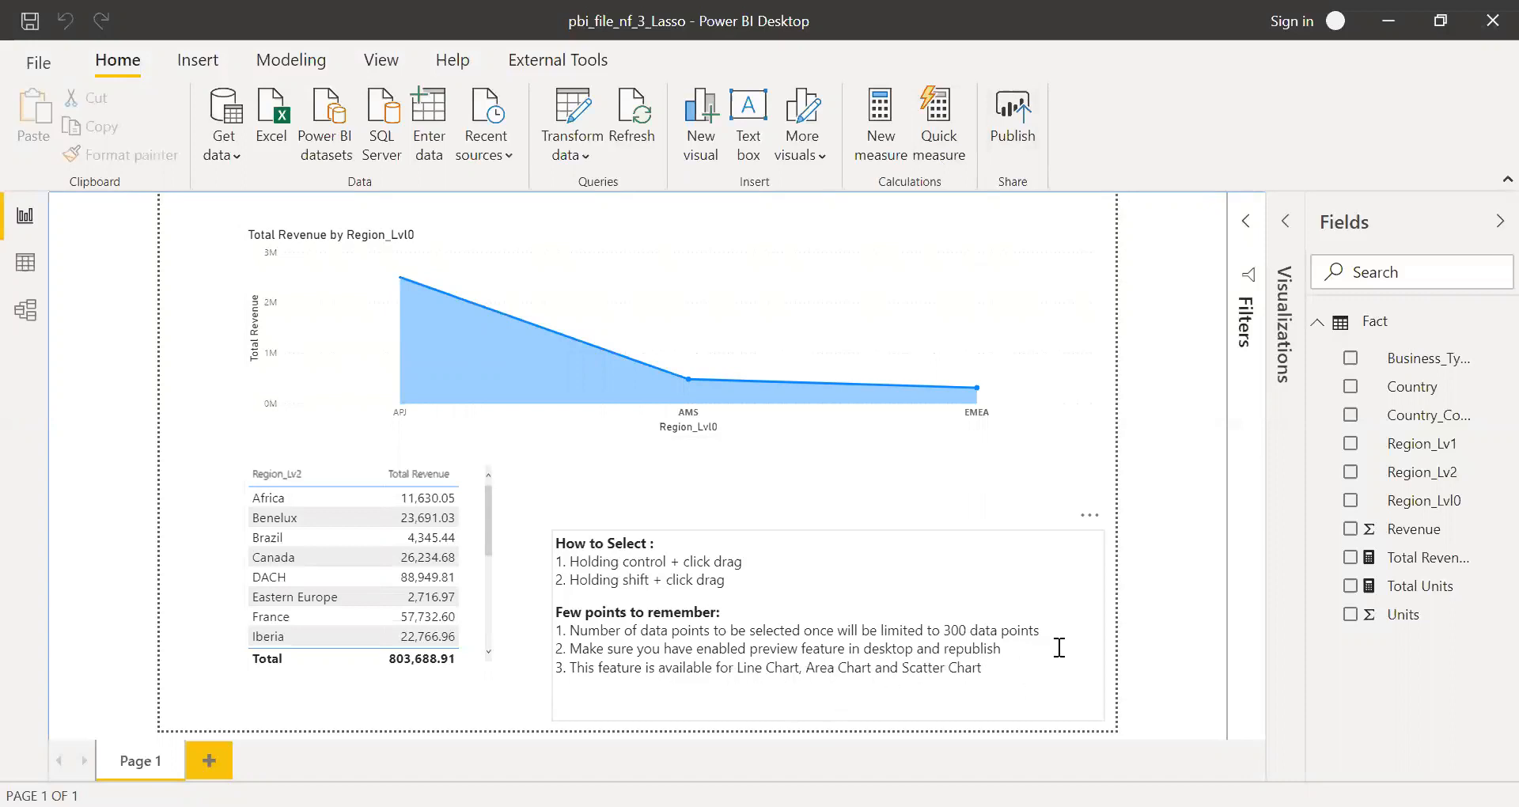
{"action": "mouse_move", "coordinate": [1181, 633]}
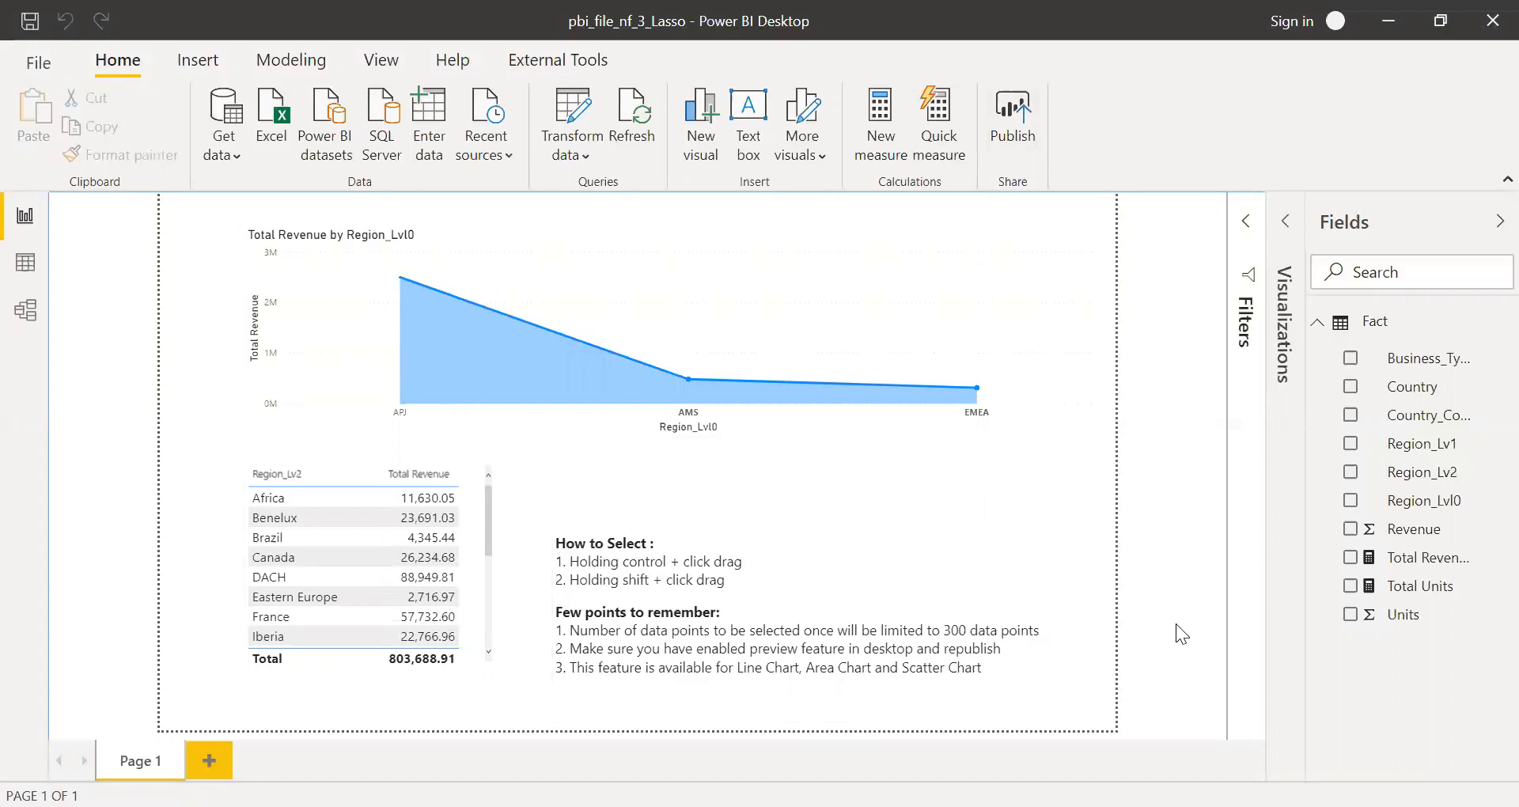